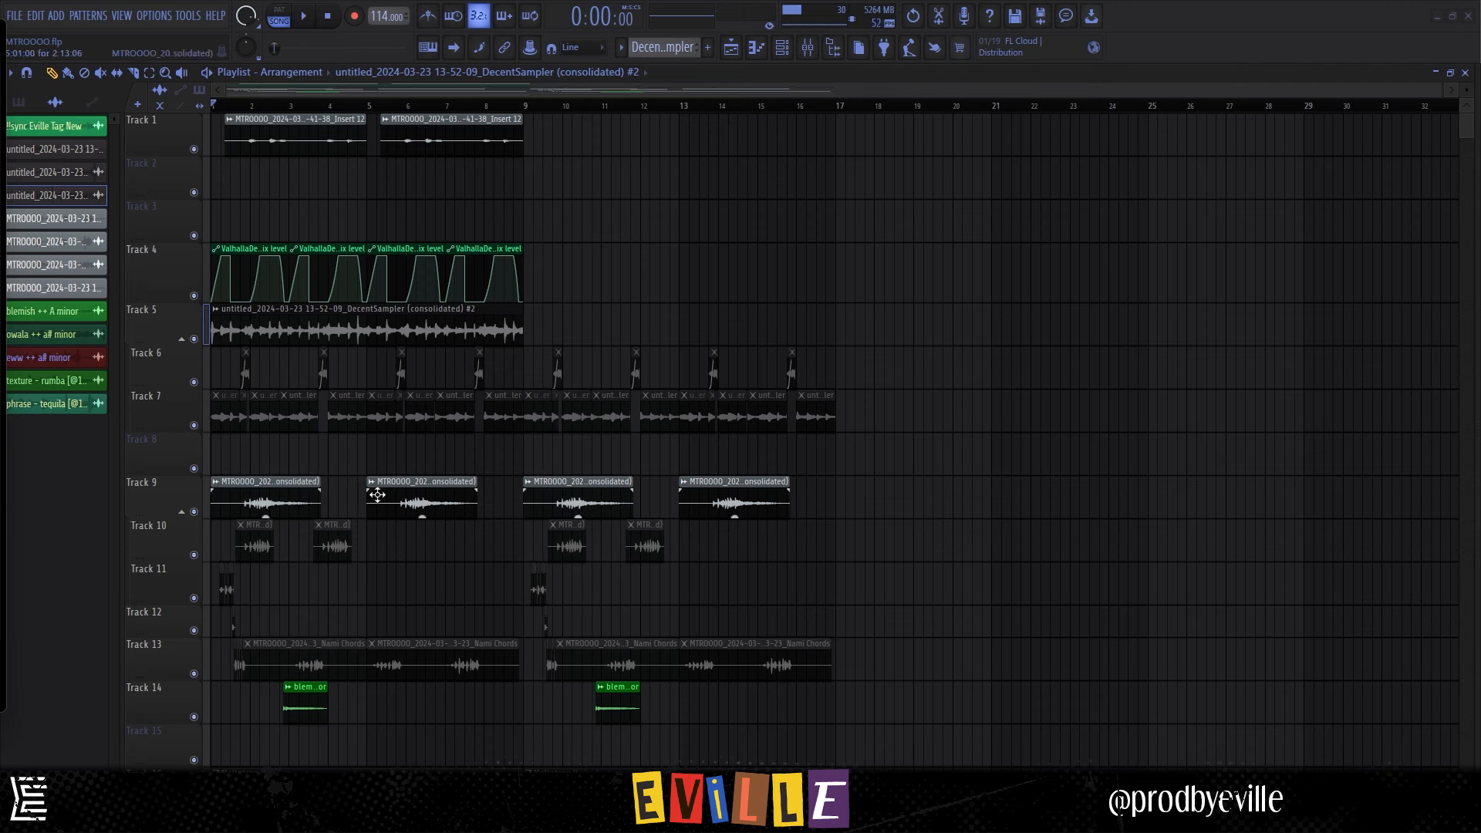
# Review the Kontakt 7 chord pattern, then play back the arrangement from the playlist
pyautogui.click(807, 48)
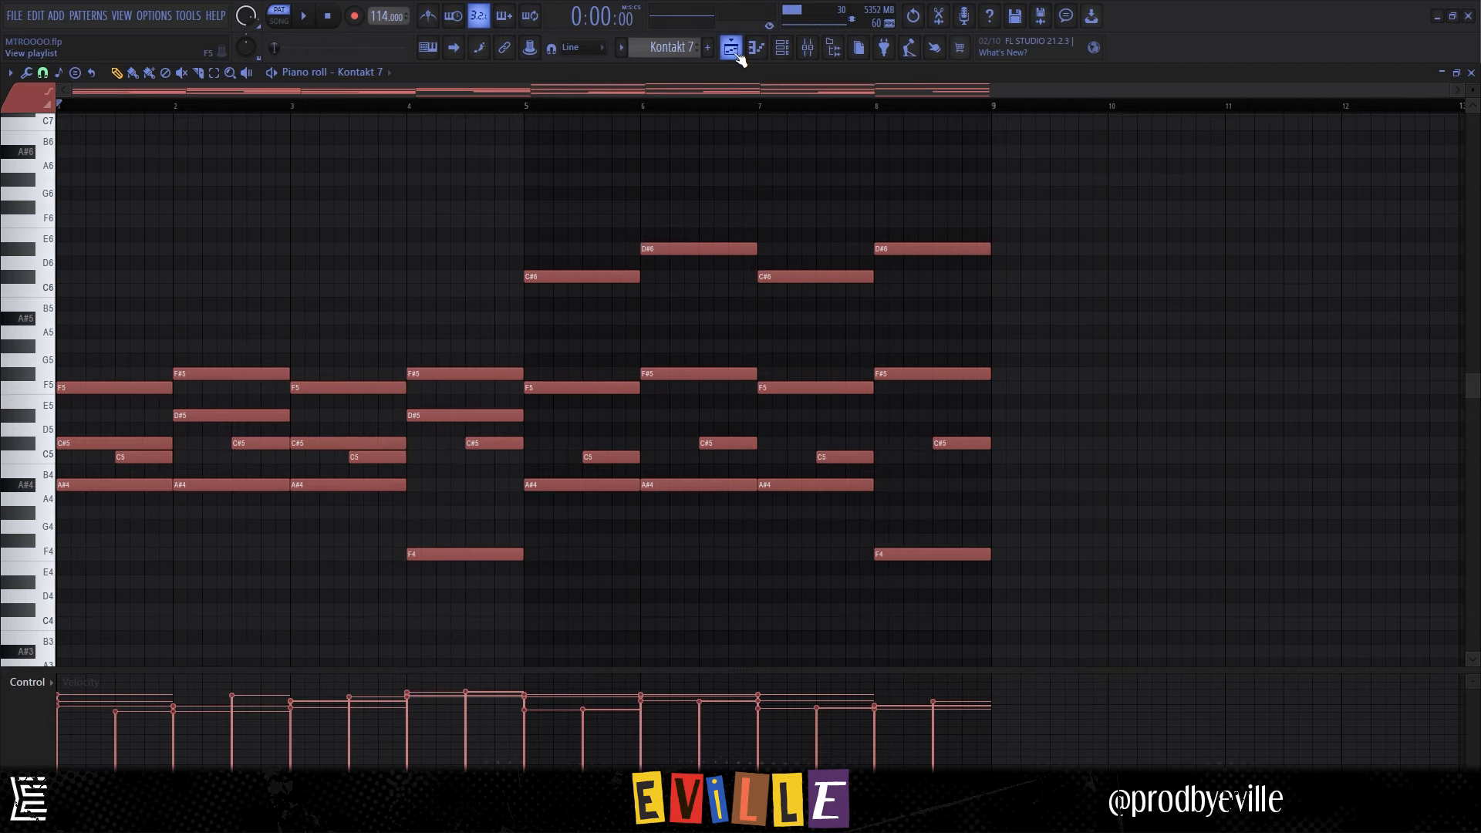
pyautogui.click(730, 48)
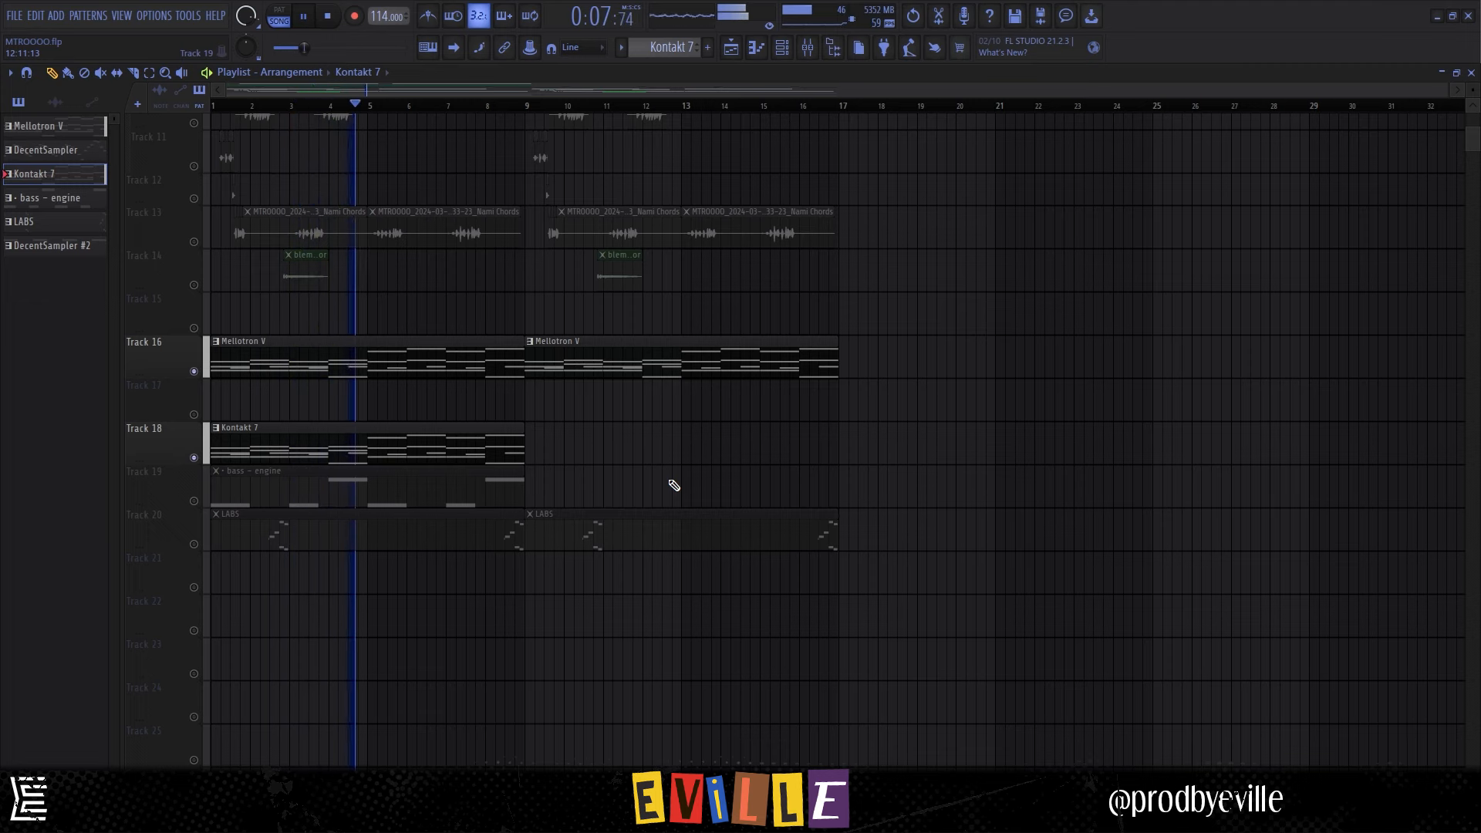
# Show the Dark Piano Keys insert's effect chain in the mixer with its Parametric EQ 2
pyautogui.click(43, 150)
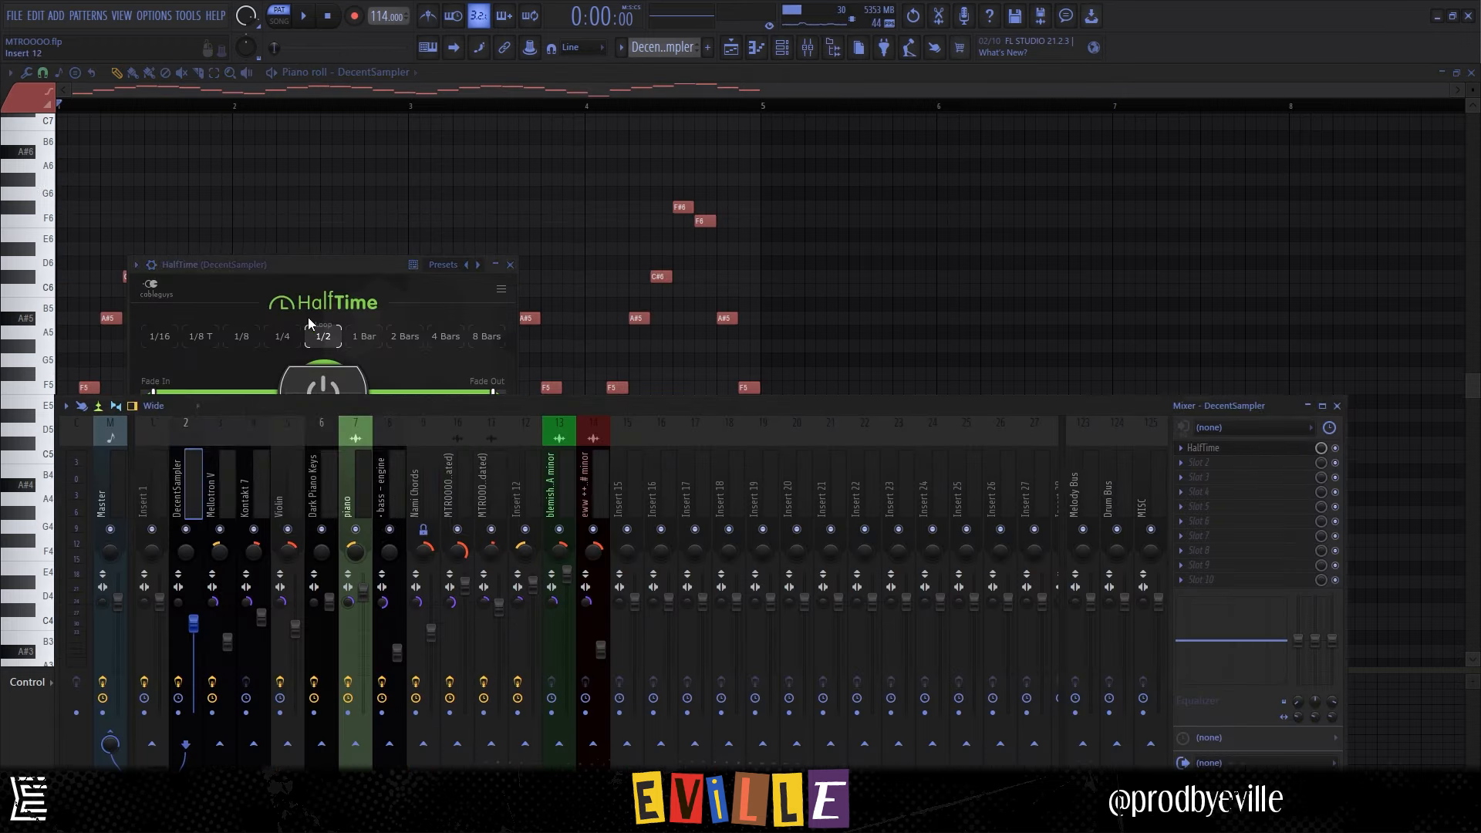
pyautogui.moveTo(193, 622); pyautogui.dragTo(193, 628)
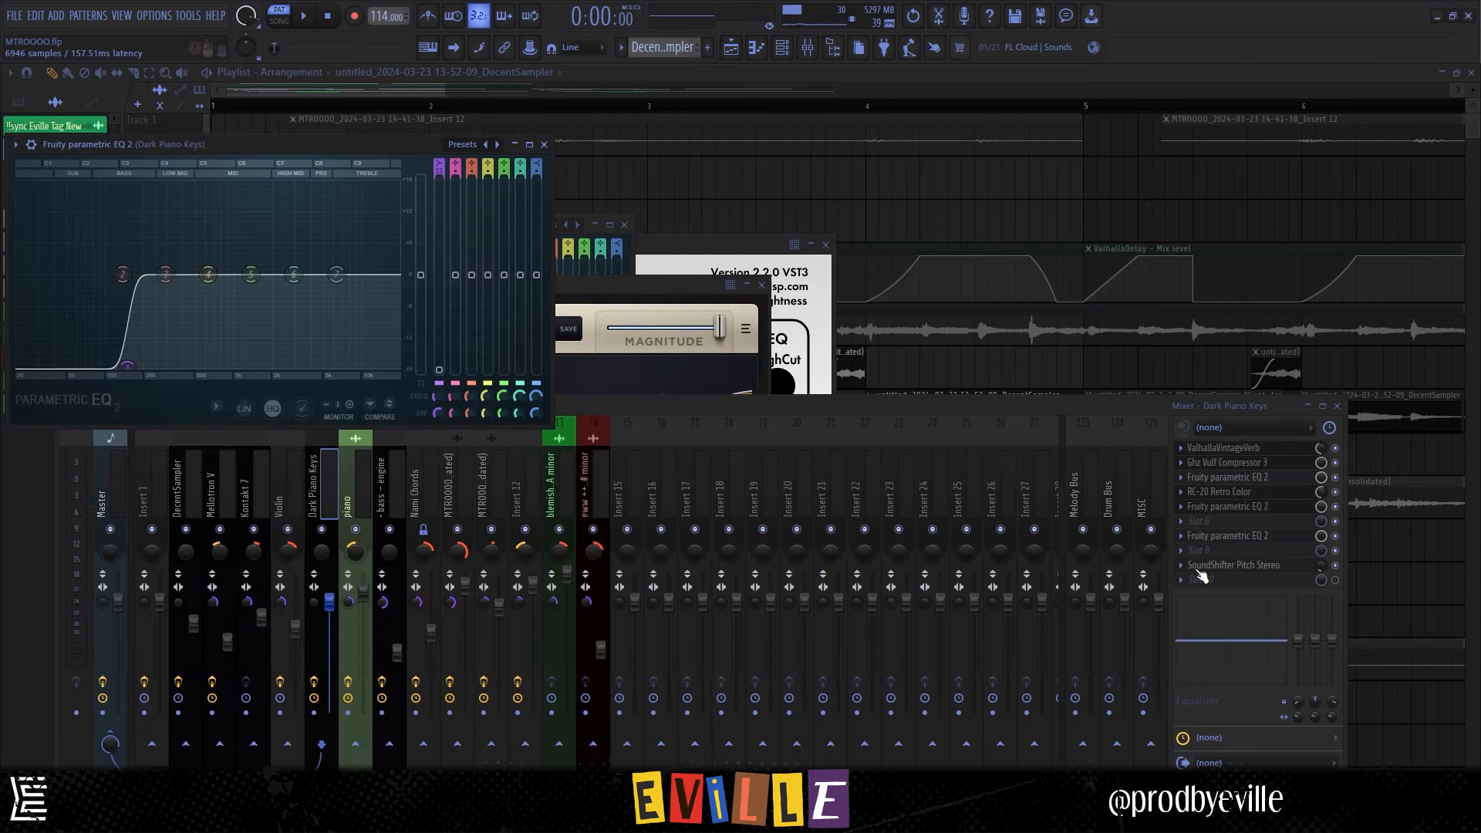
# Inspect the Violin insert's LuxeVerb reverb, then show the piano insert's compressor, reverb and delay chain
pyautogui.click(1234, 564)
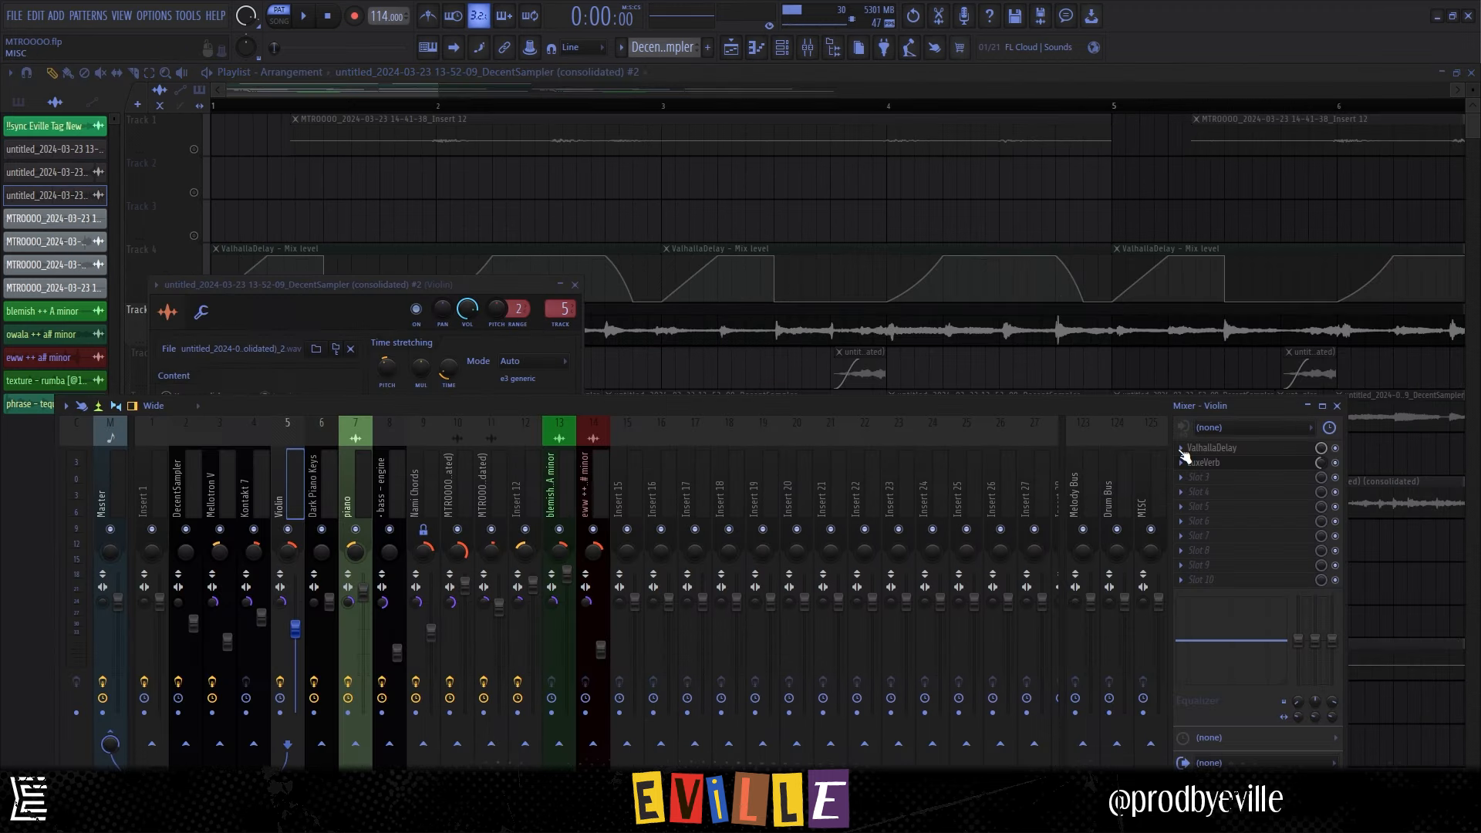
pyautogui.click(1213, 448)
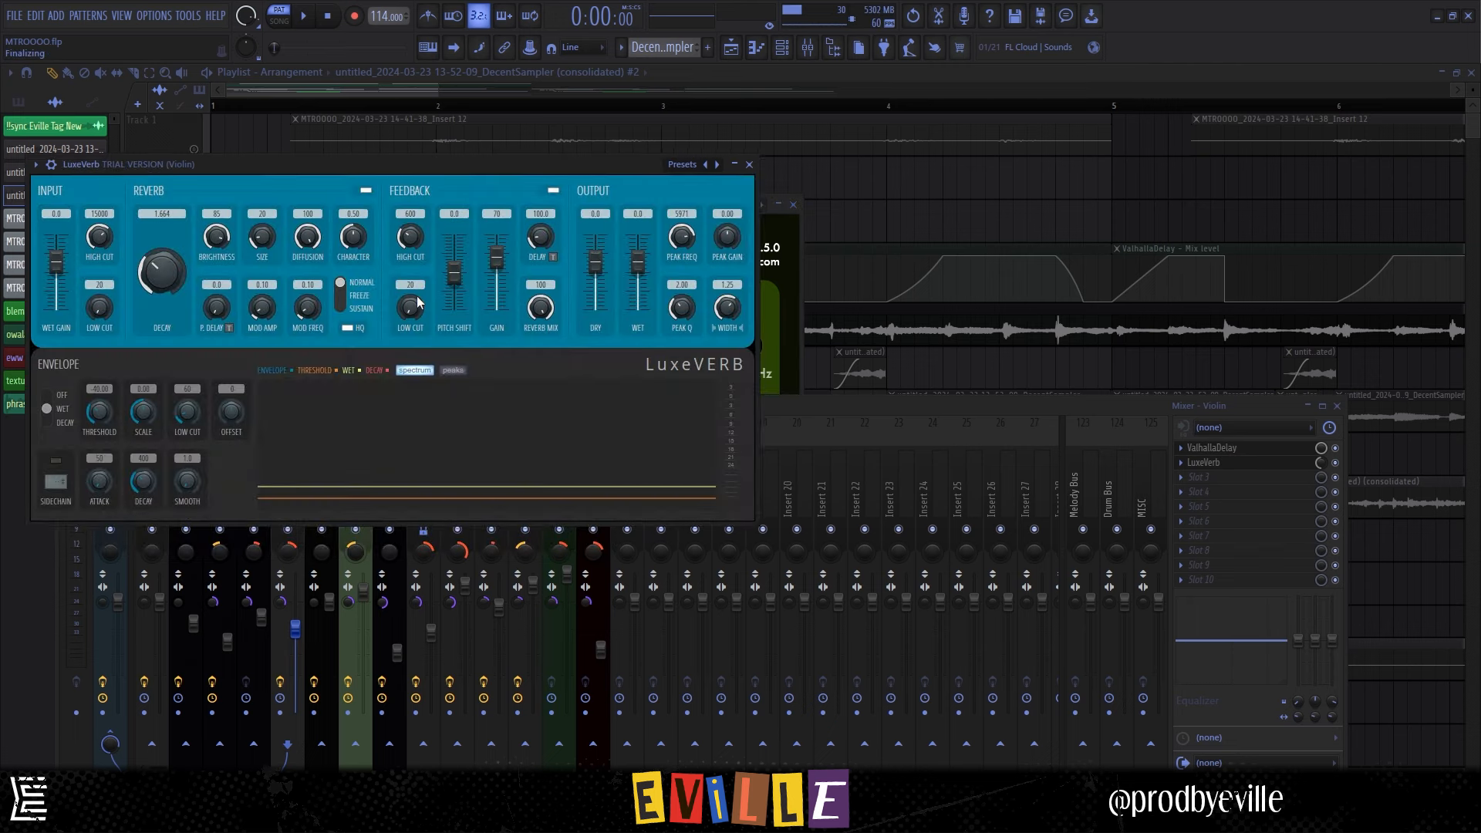
pyautogui.rightClick(1321, 449)
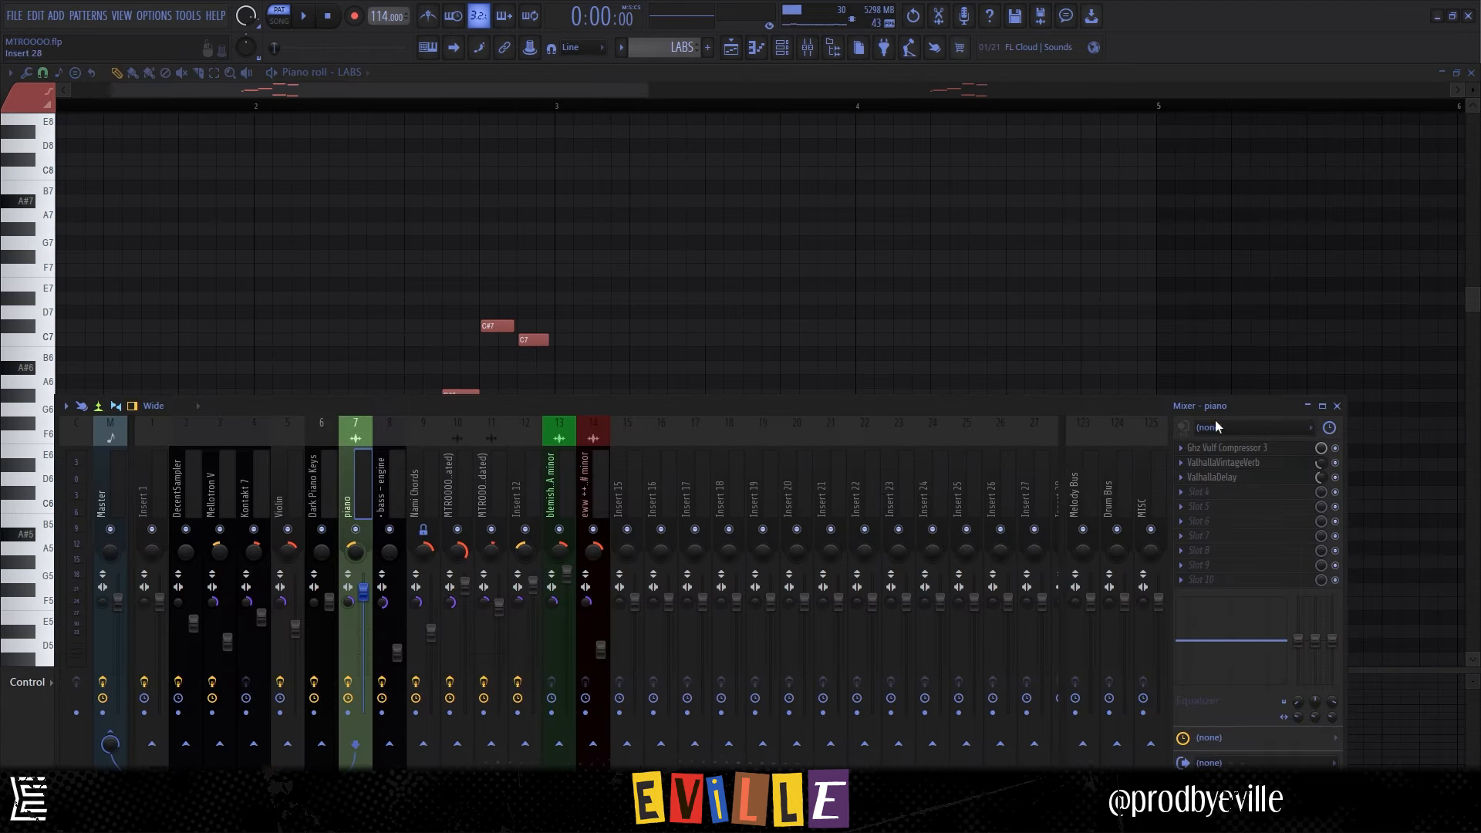
# Check the piano's Vulf Compressor, then bring up the Nami Chords DecentSampler on its Texture Box preset
pyautogui.click(1228, 448)
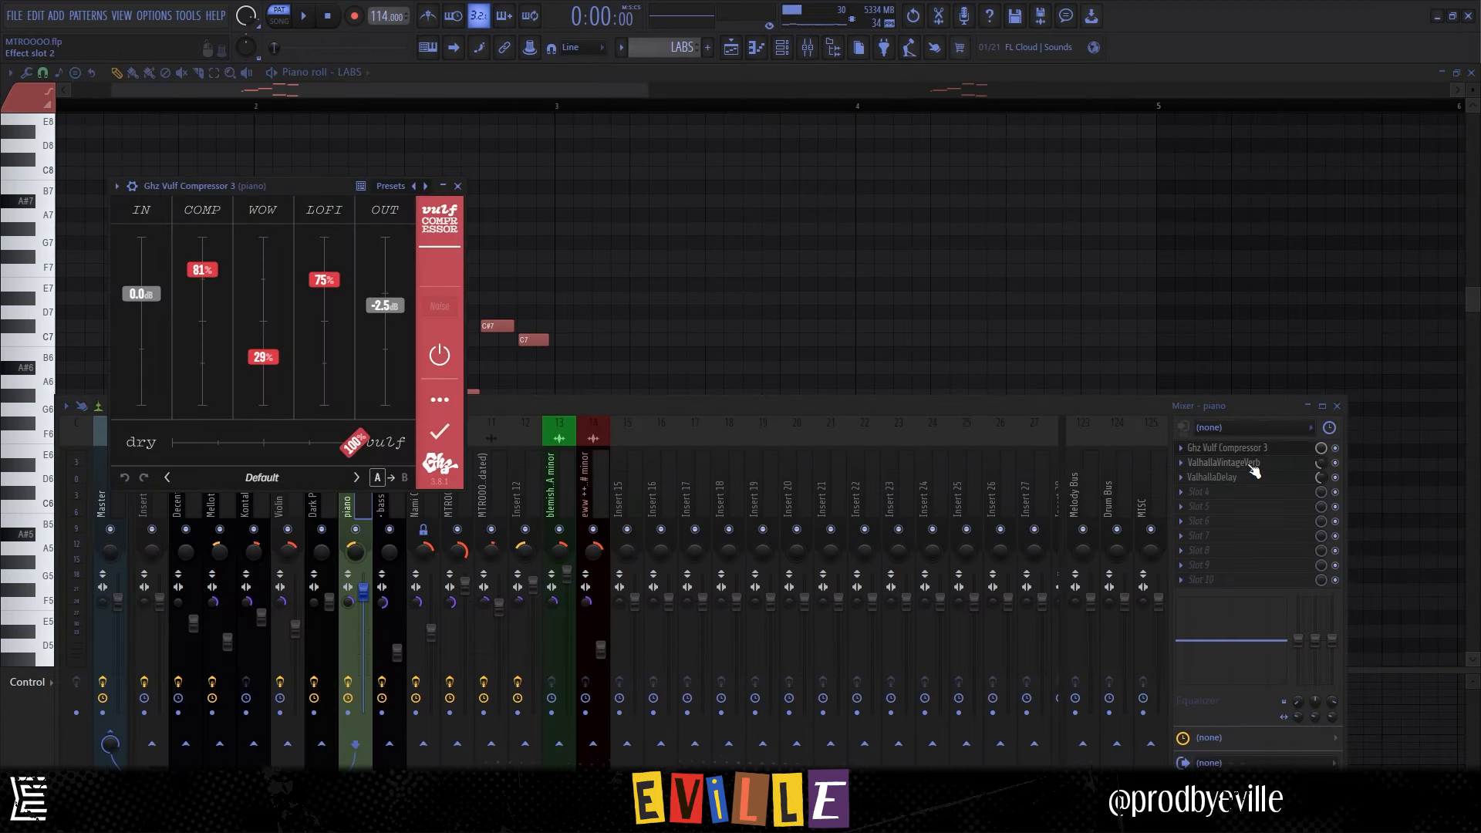
pyautogui.click(1224, 461)
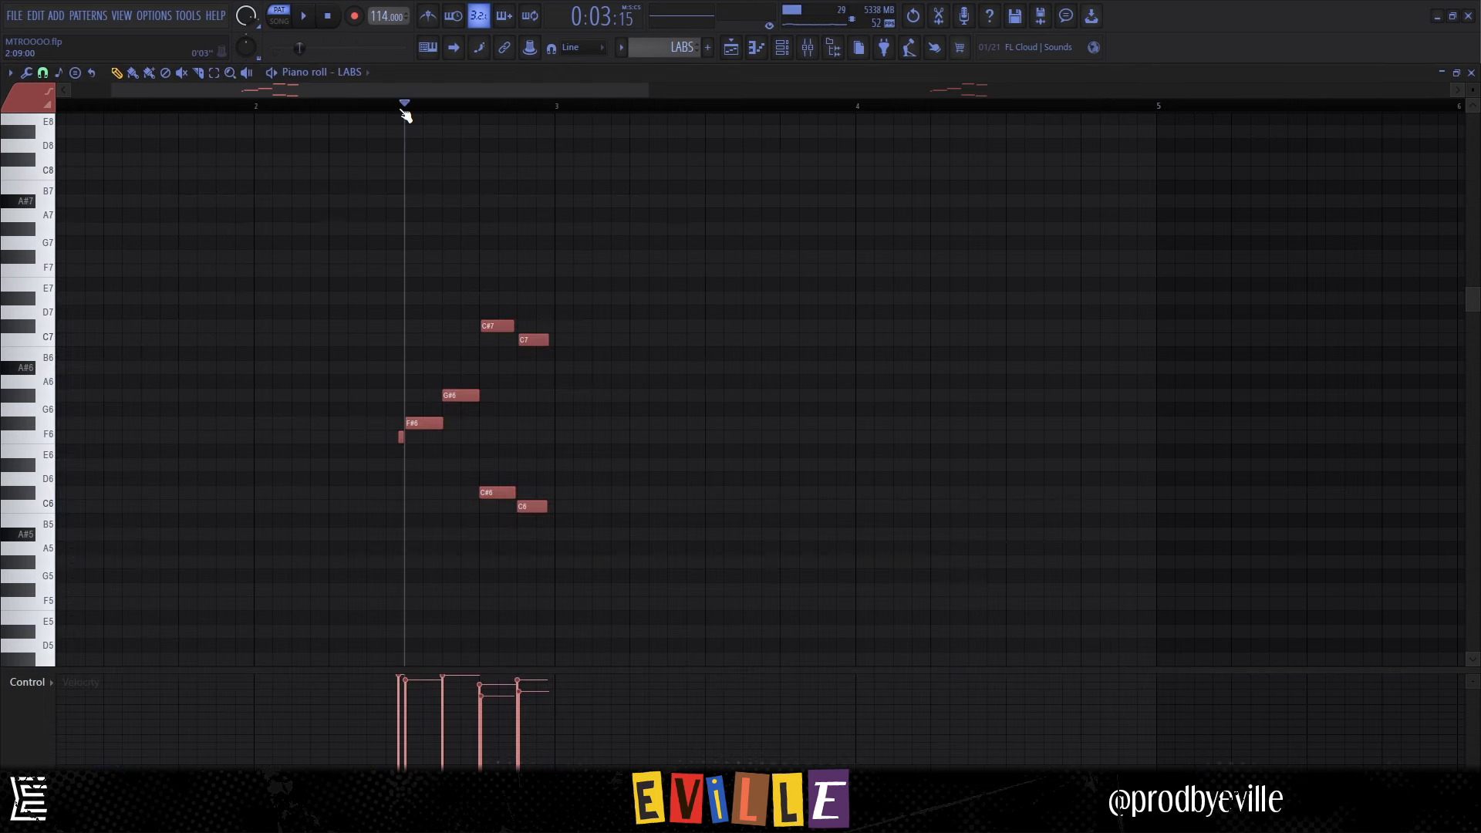
pyautogui.click(303, 16)
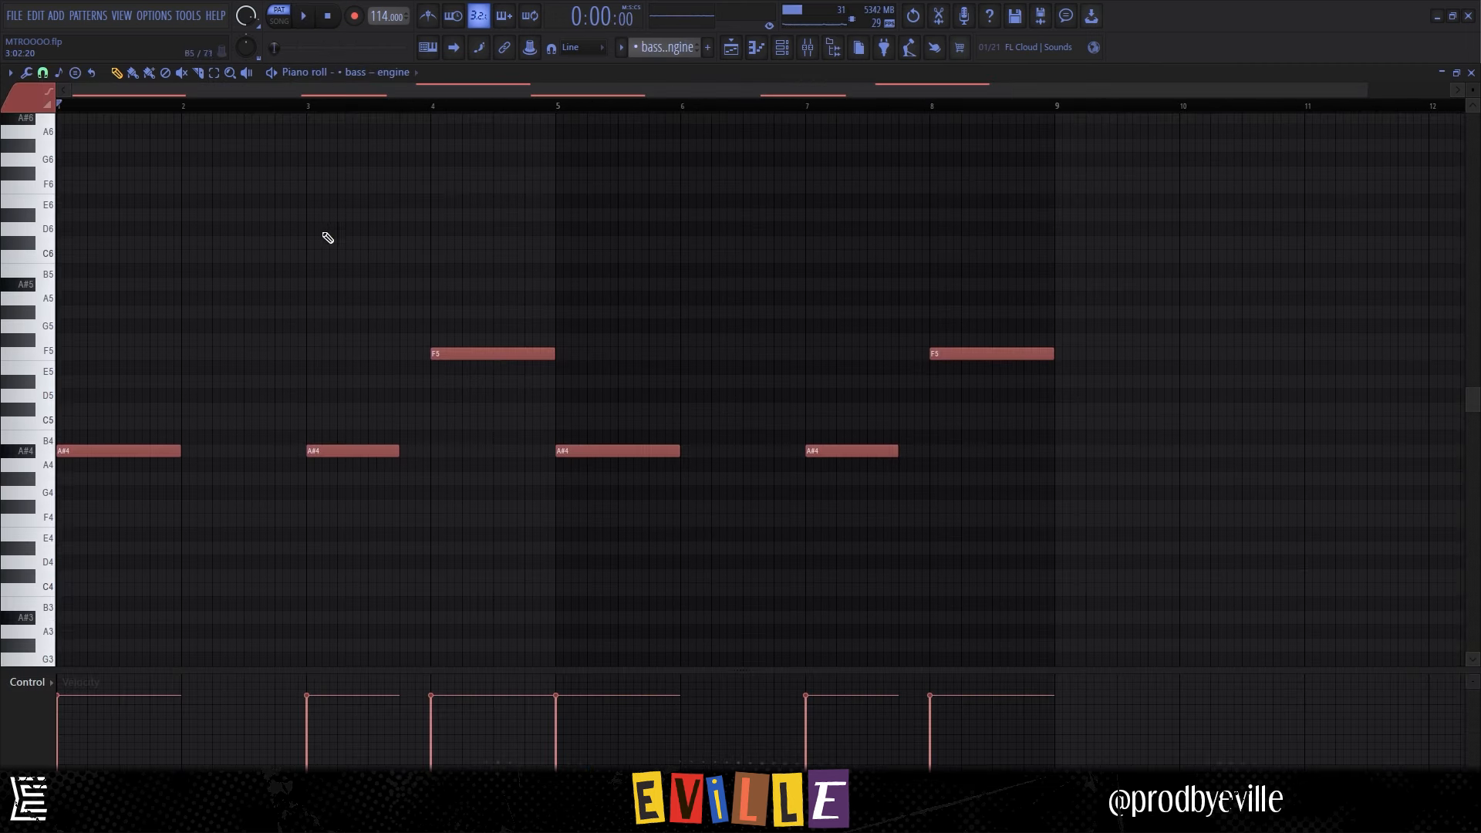
pyautogui.click(304, 15)
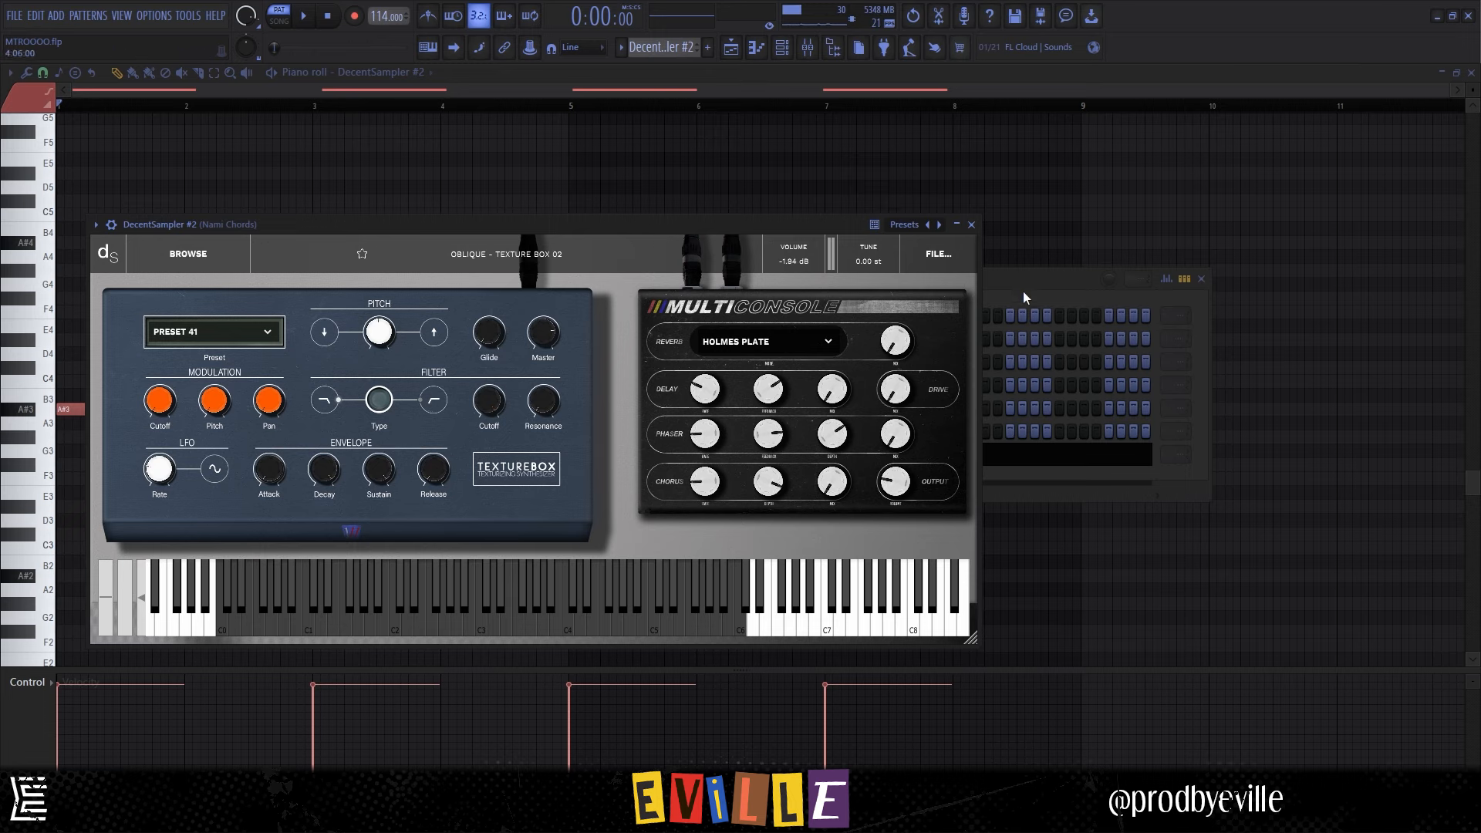
# Show the Nami Chords insert's HalfTime, EQ, RC-20, Decimort 2 and SoundShifter effect windows
pyautogui.click(970, 225)
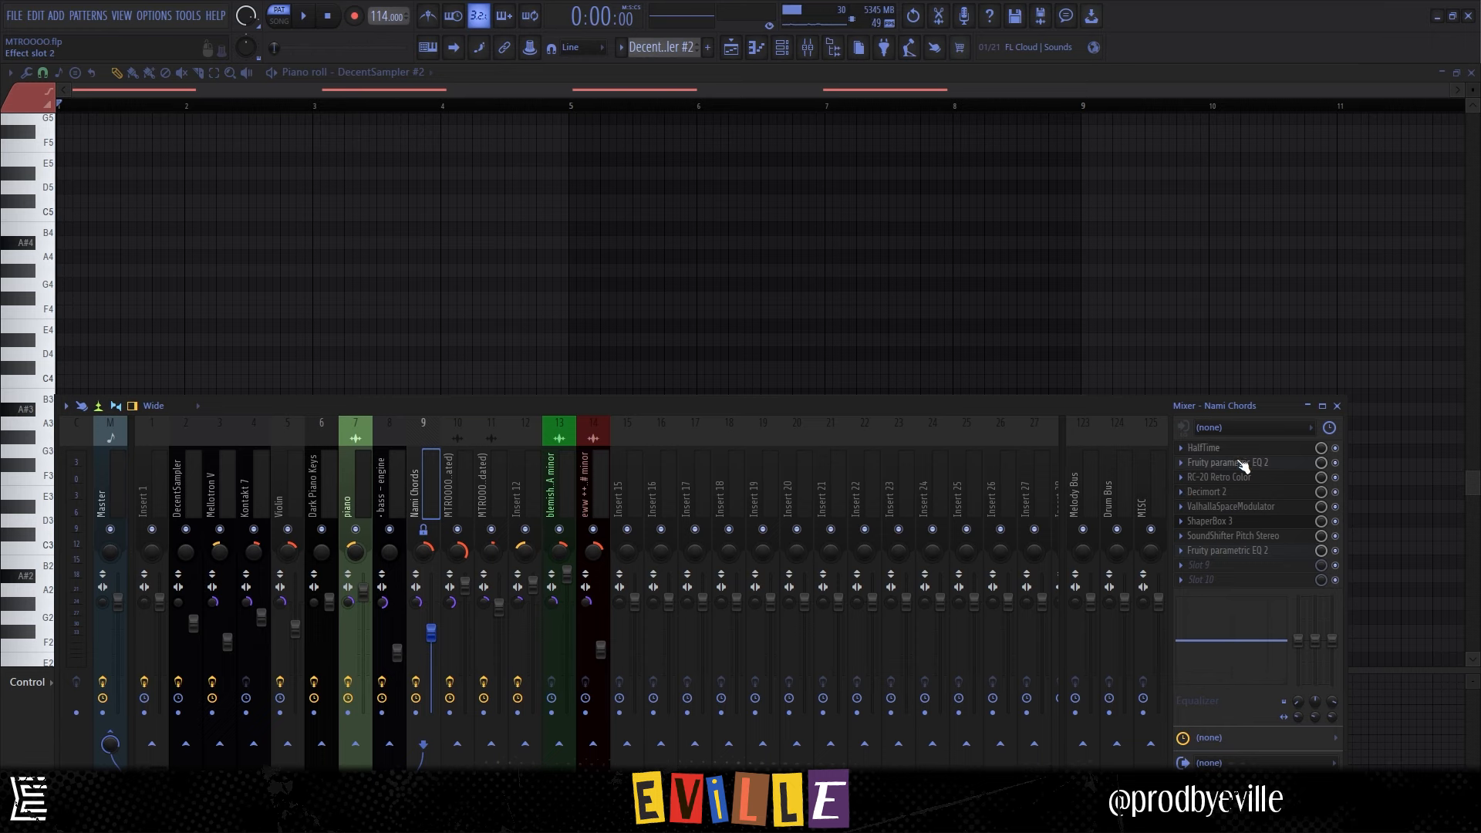
pyautogui.click(1205, 448)
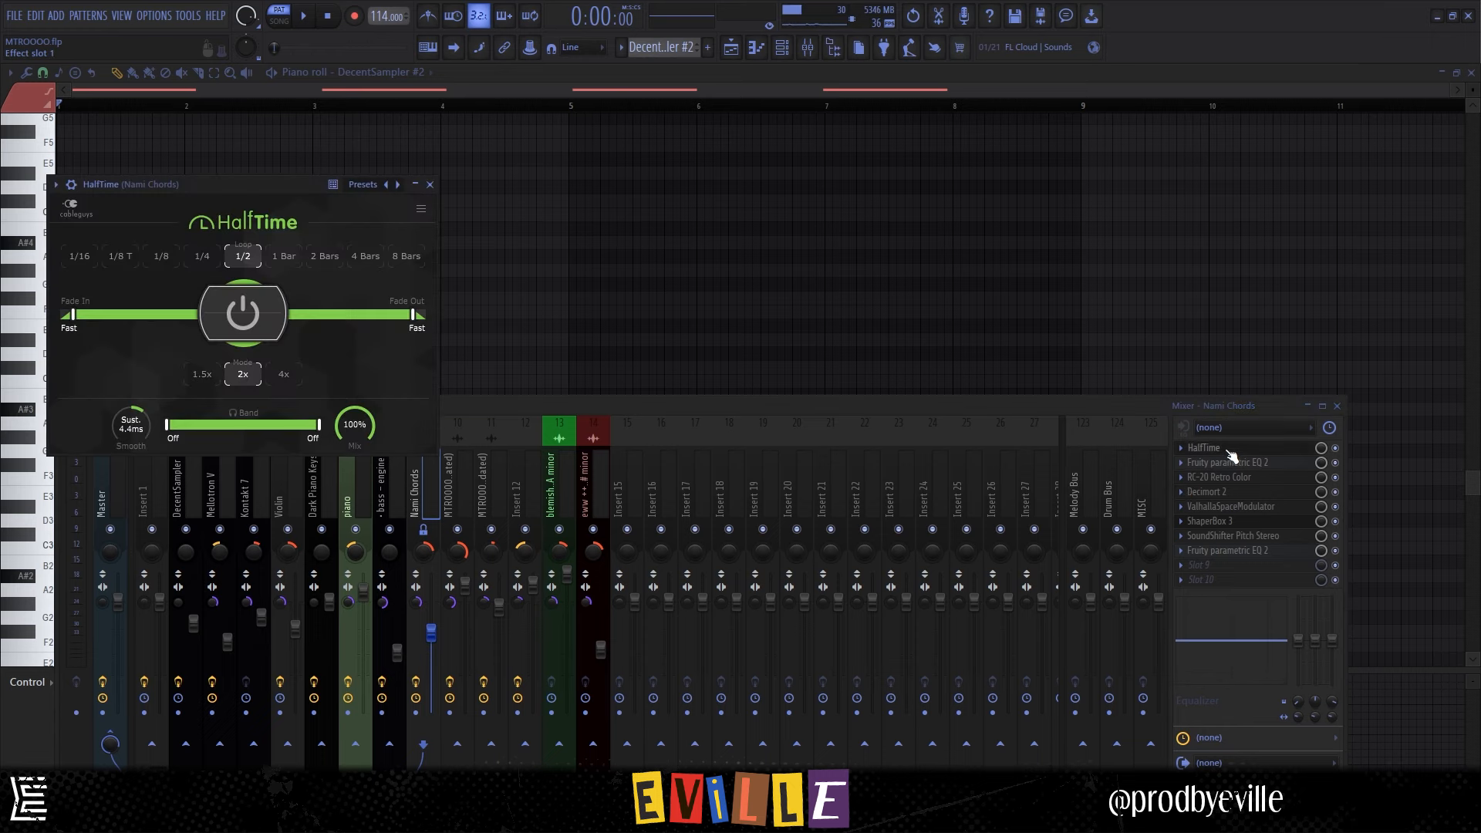
pyautogui.click(1219, 477)
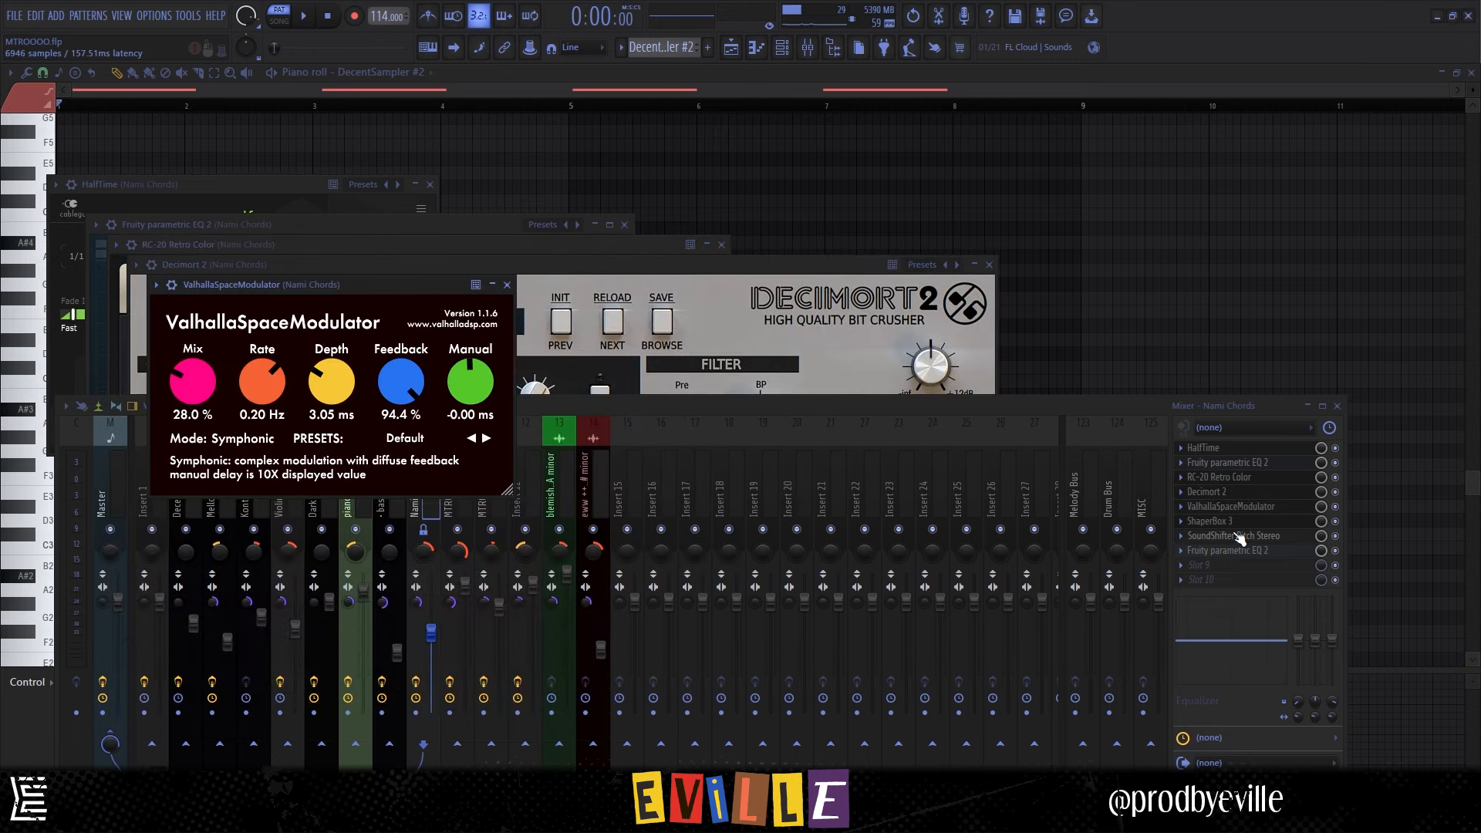
pyautogui.click(1210, 520)
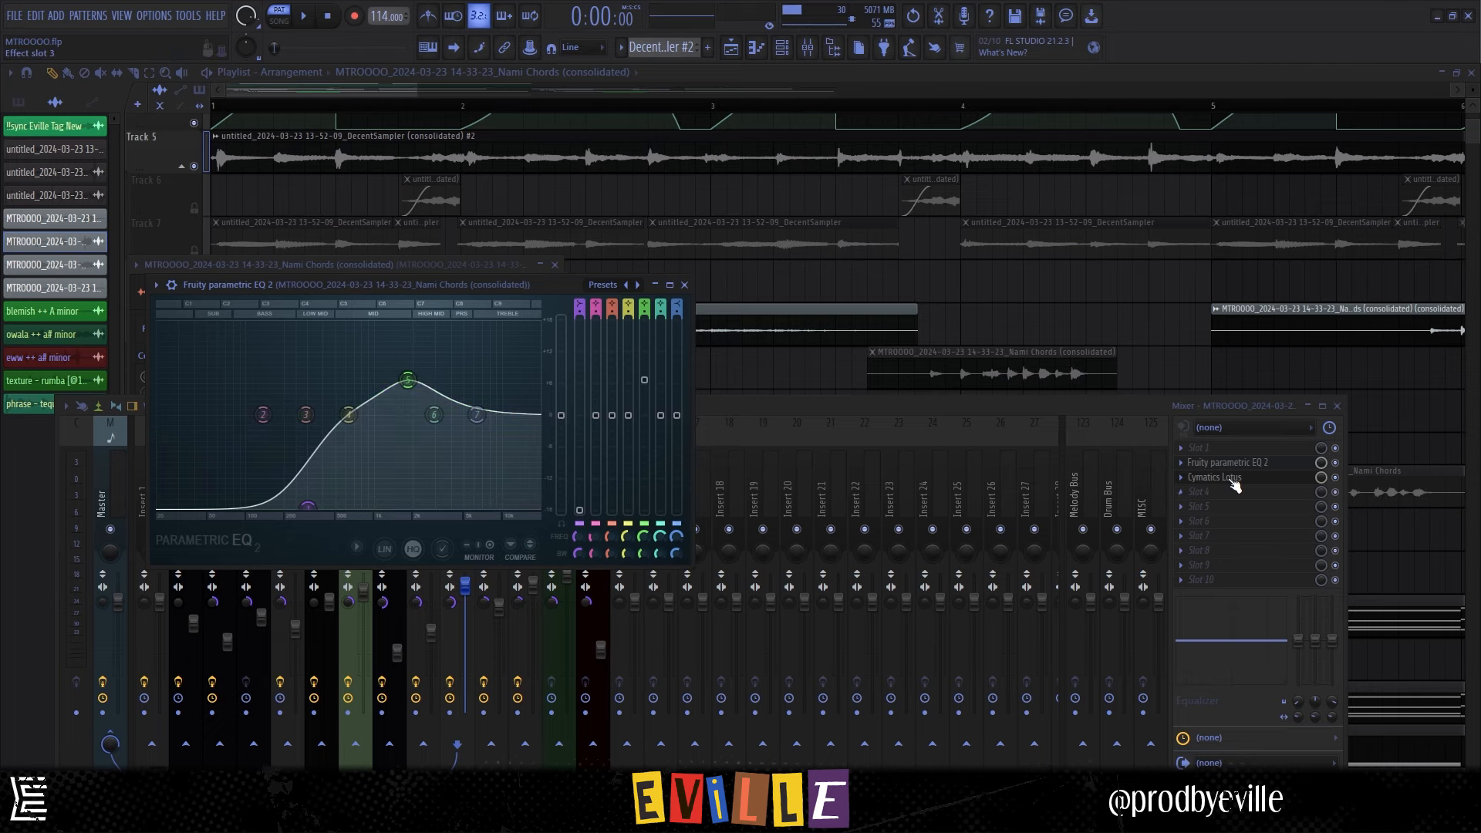
# Check the Cymatics Lotus delay, then return to the playlist showing Track 1's Insert 12 clips and delay automation
pyautogui.click(1215, 477)
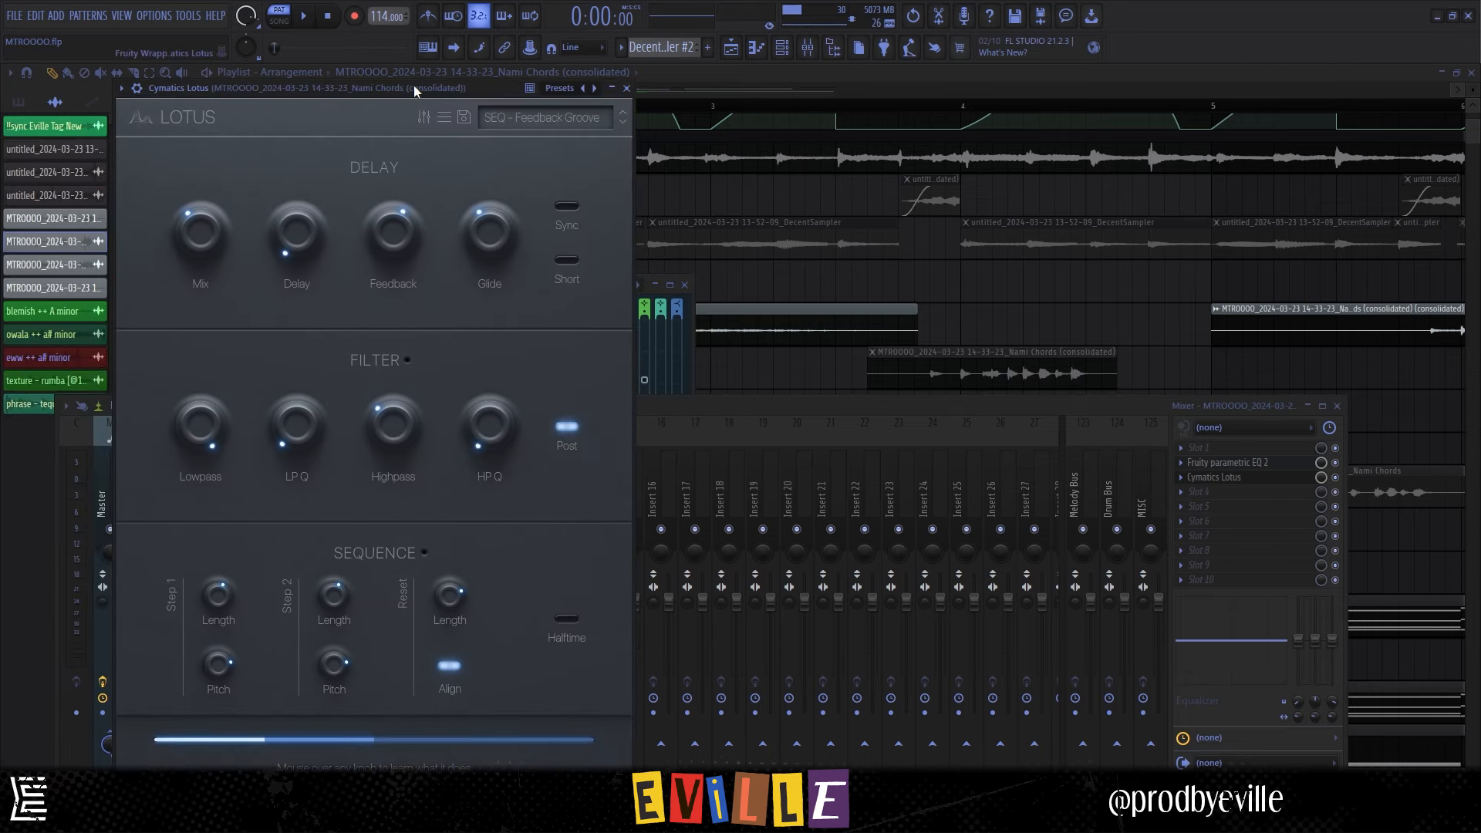
pyautogui.click(625, 86)
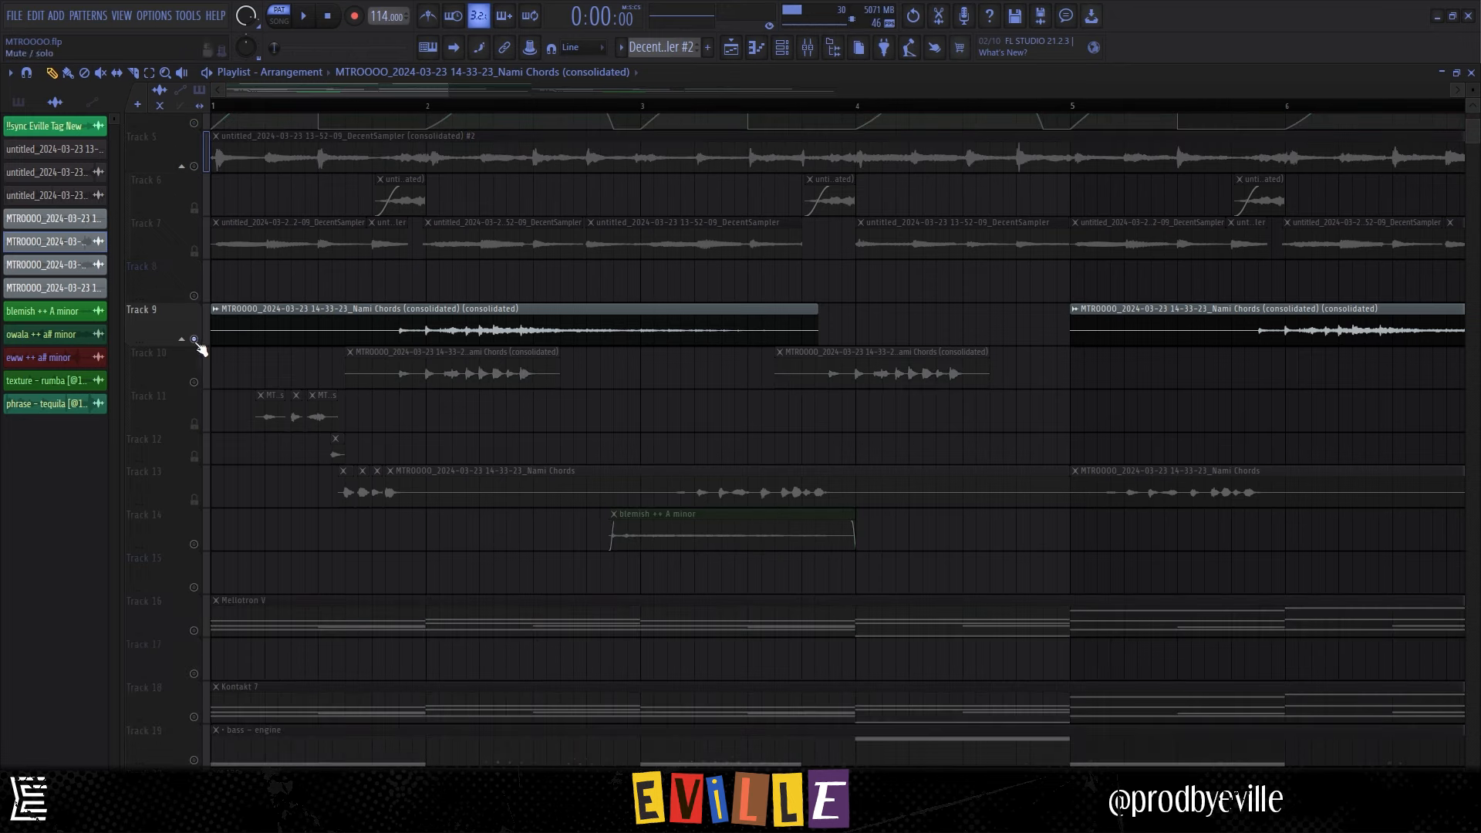
pyautogui.click(303, 15)
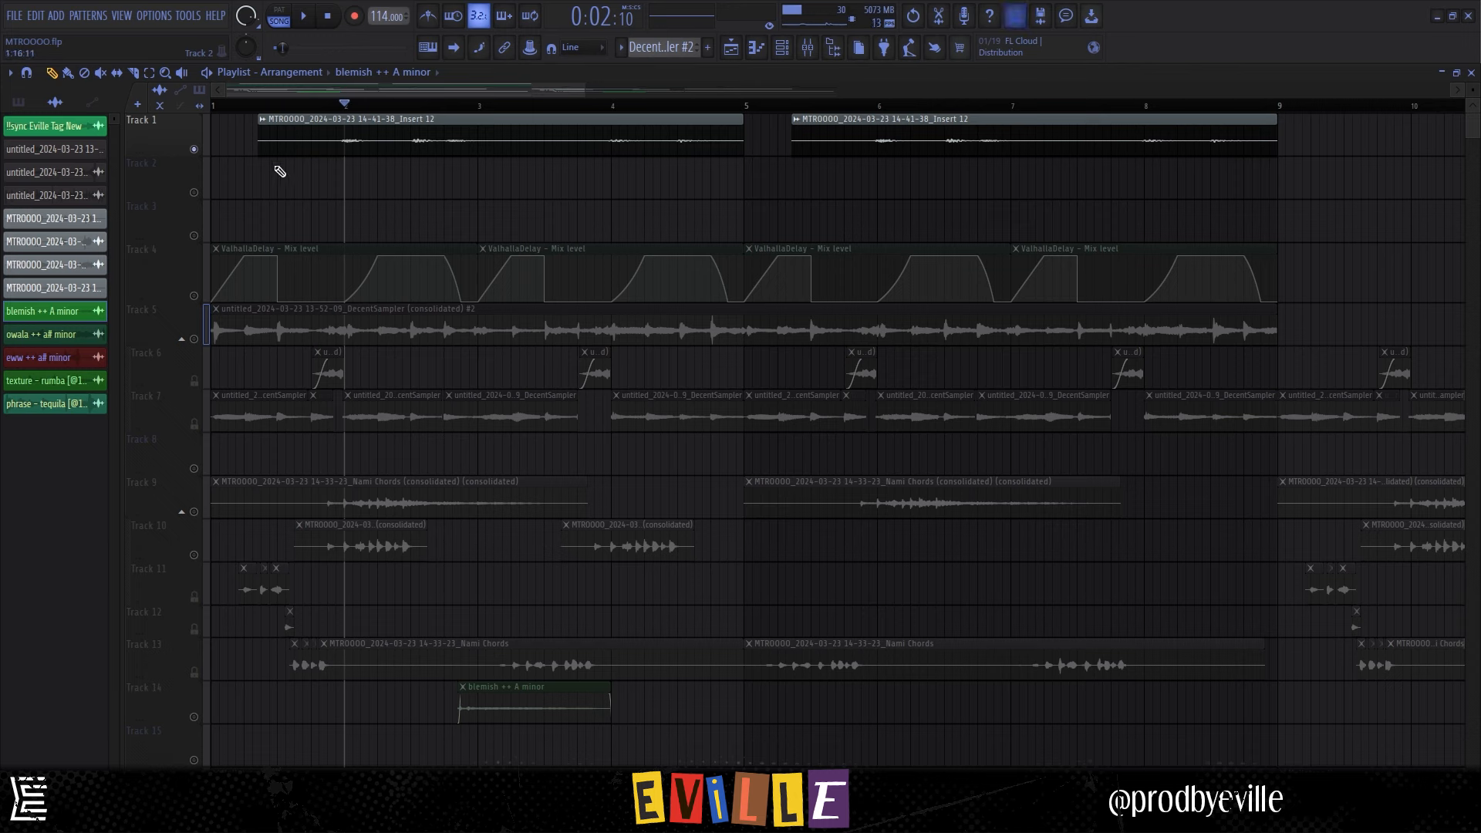
pyautogui.click(332, 103)
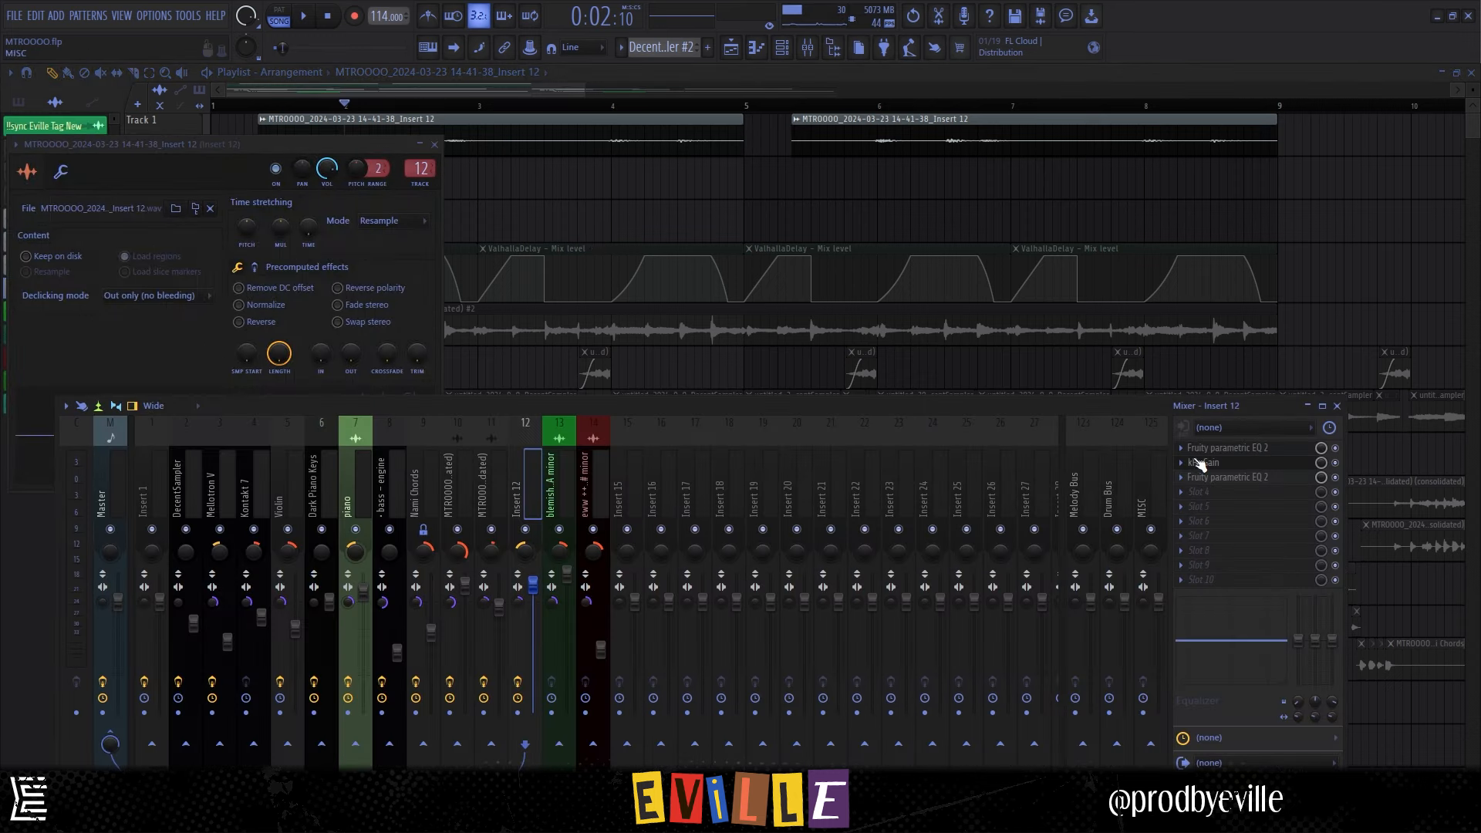
pyautogui.click(1219, 461)
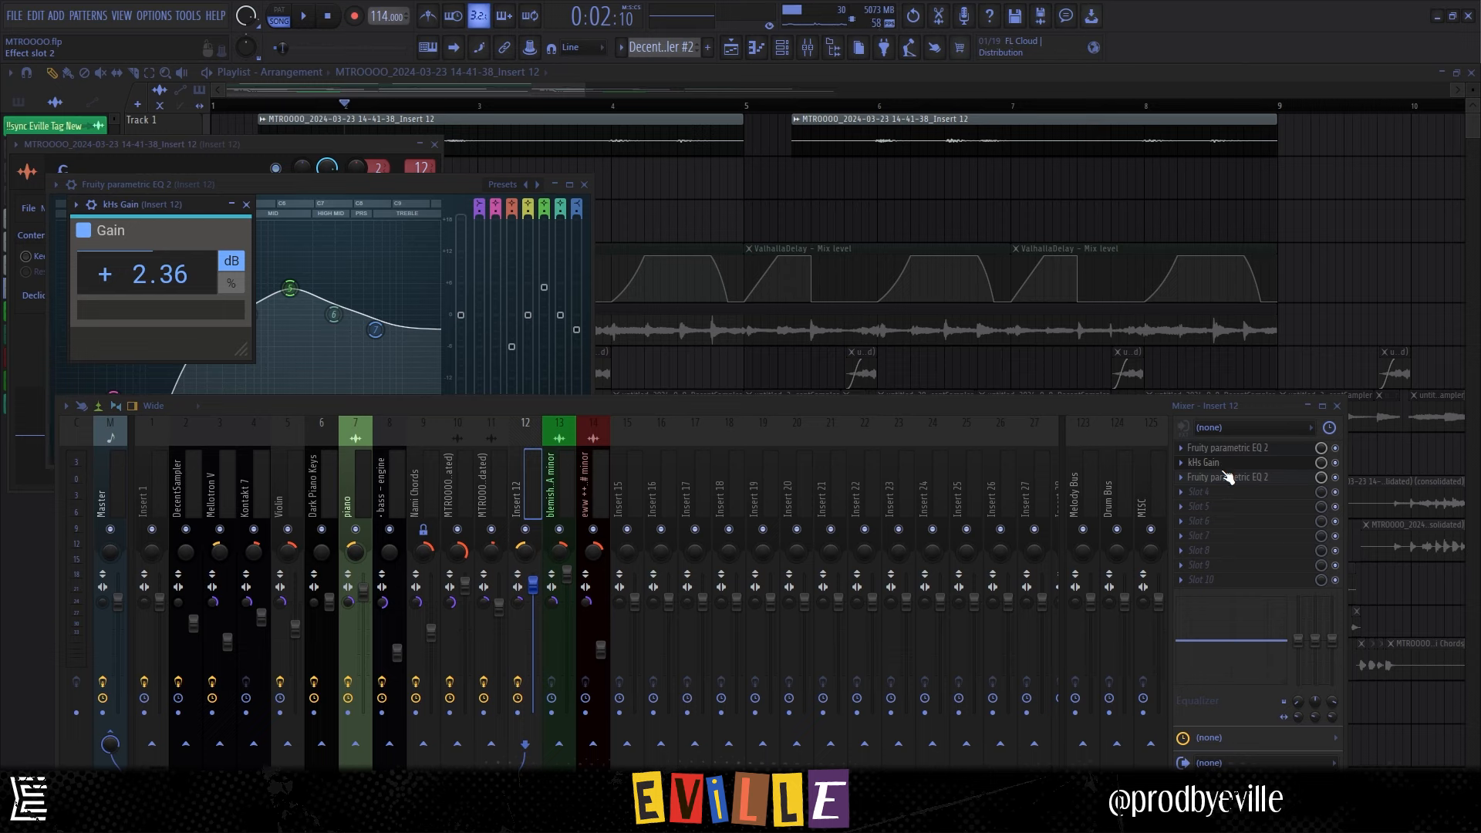
pyautogui.click(1228, 477)
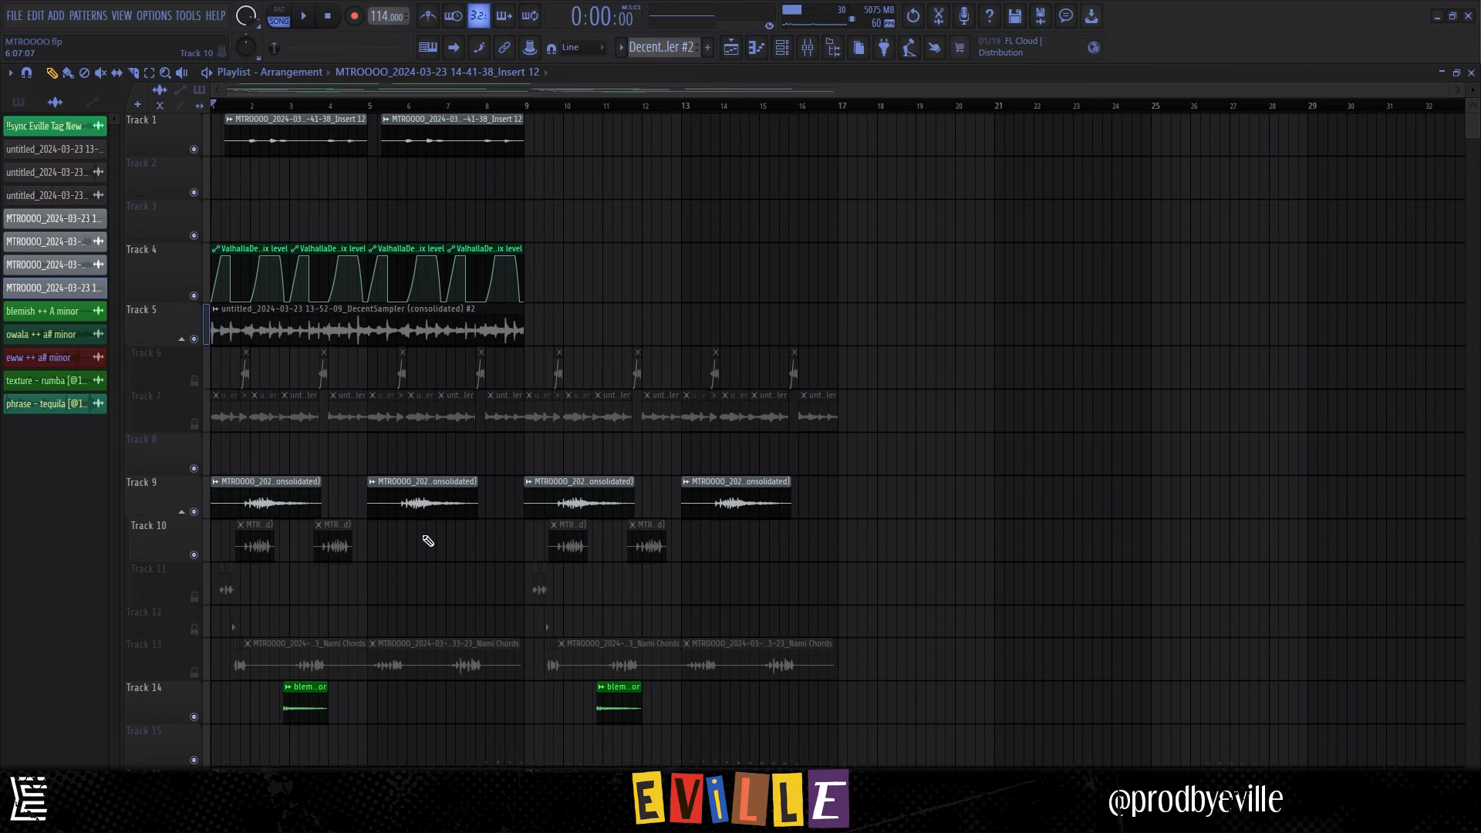
pyautogui.click(303, 15)
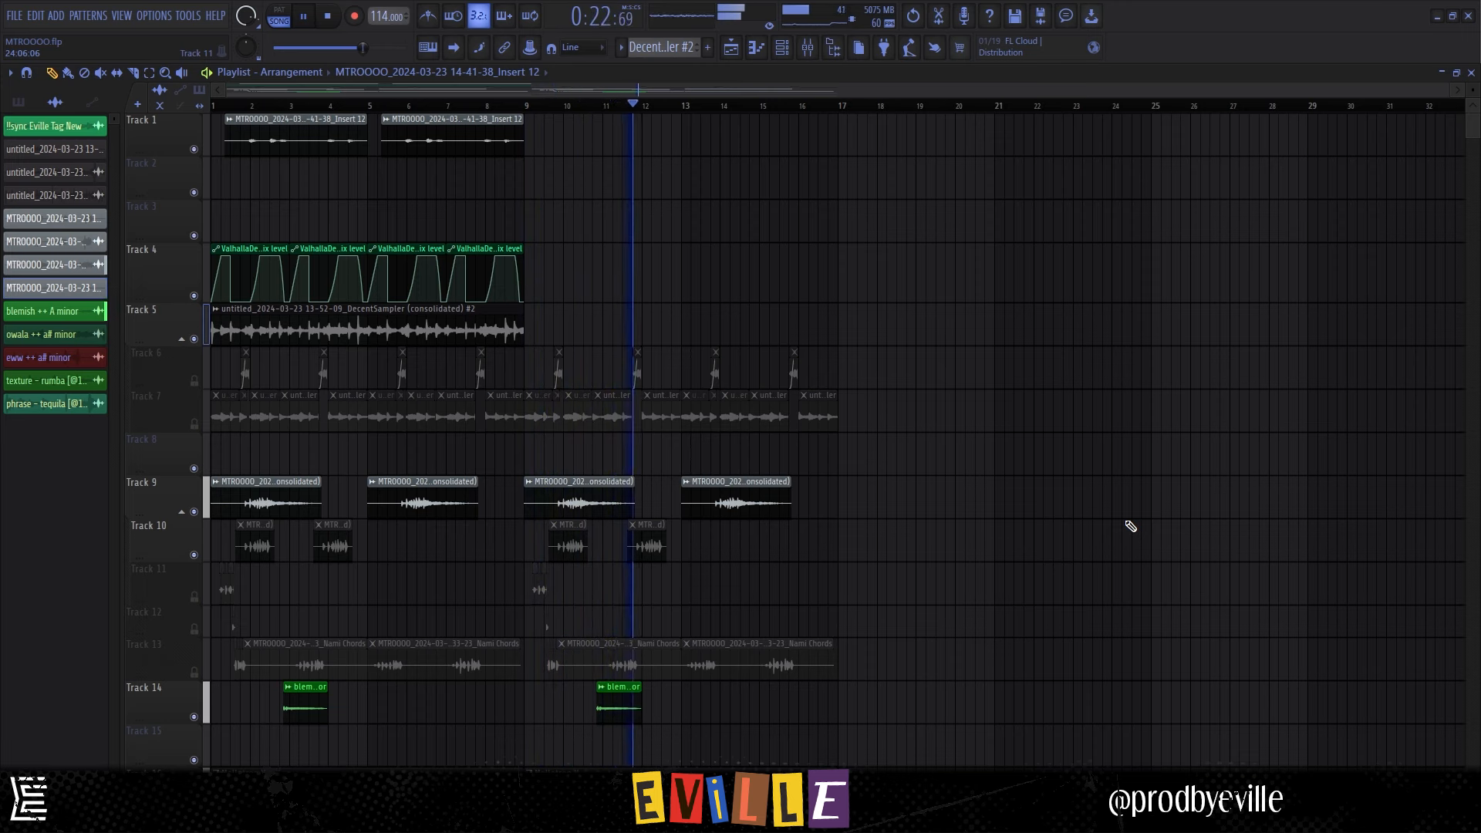
pyautogui.click(327, 15)
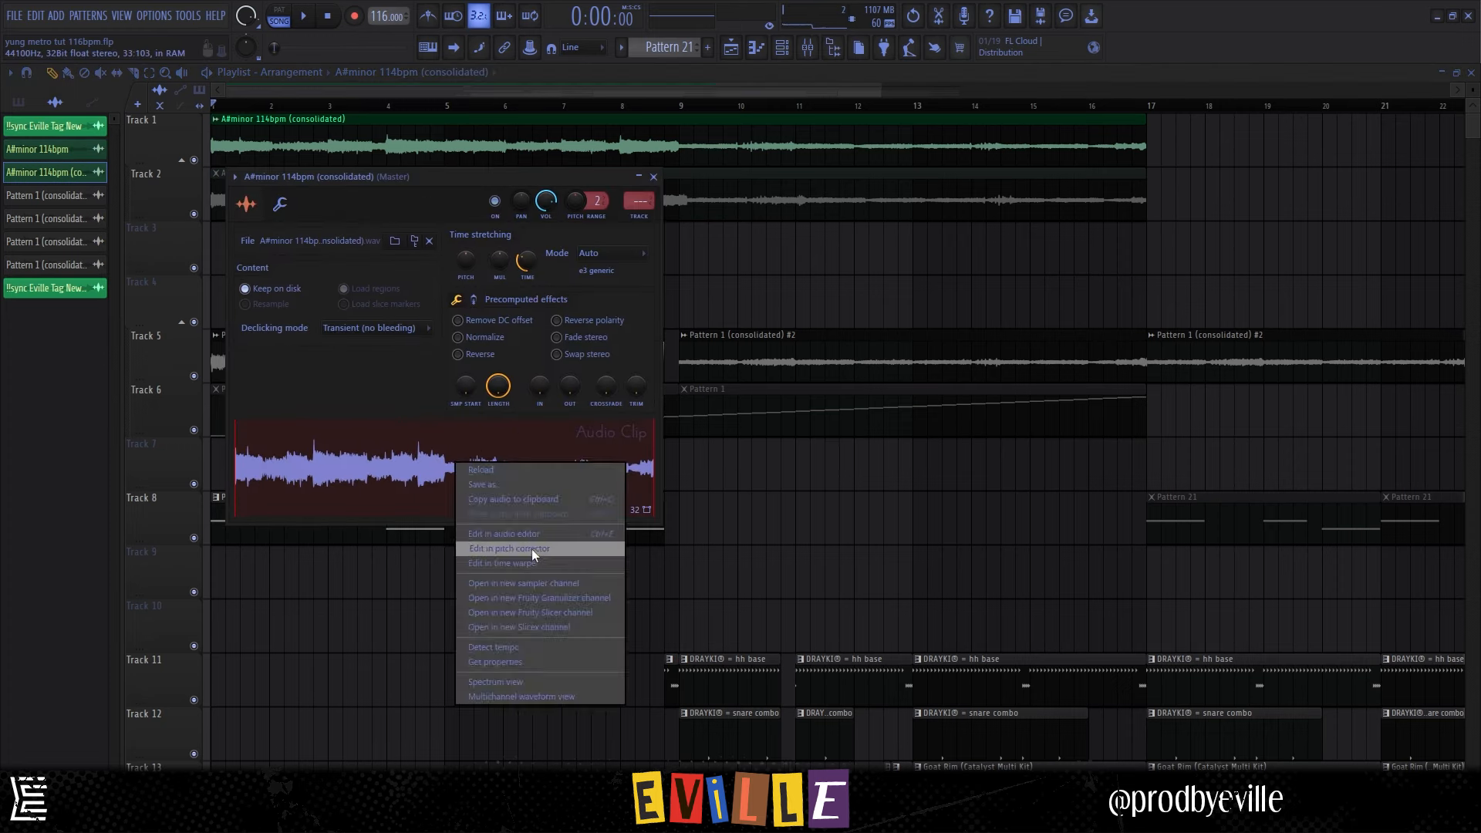
# Show the bass engine pattern's D5, D5 and A4 notes in the piano roll
pyautogui.click(508, 549)
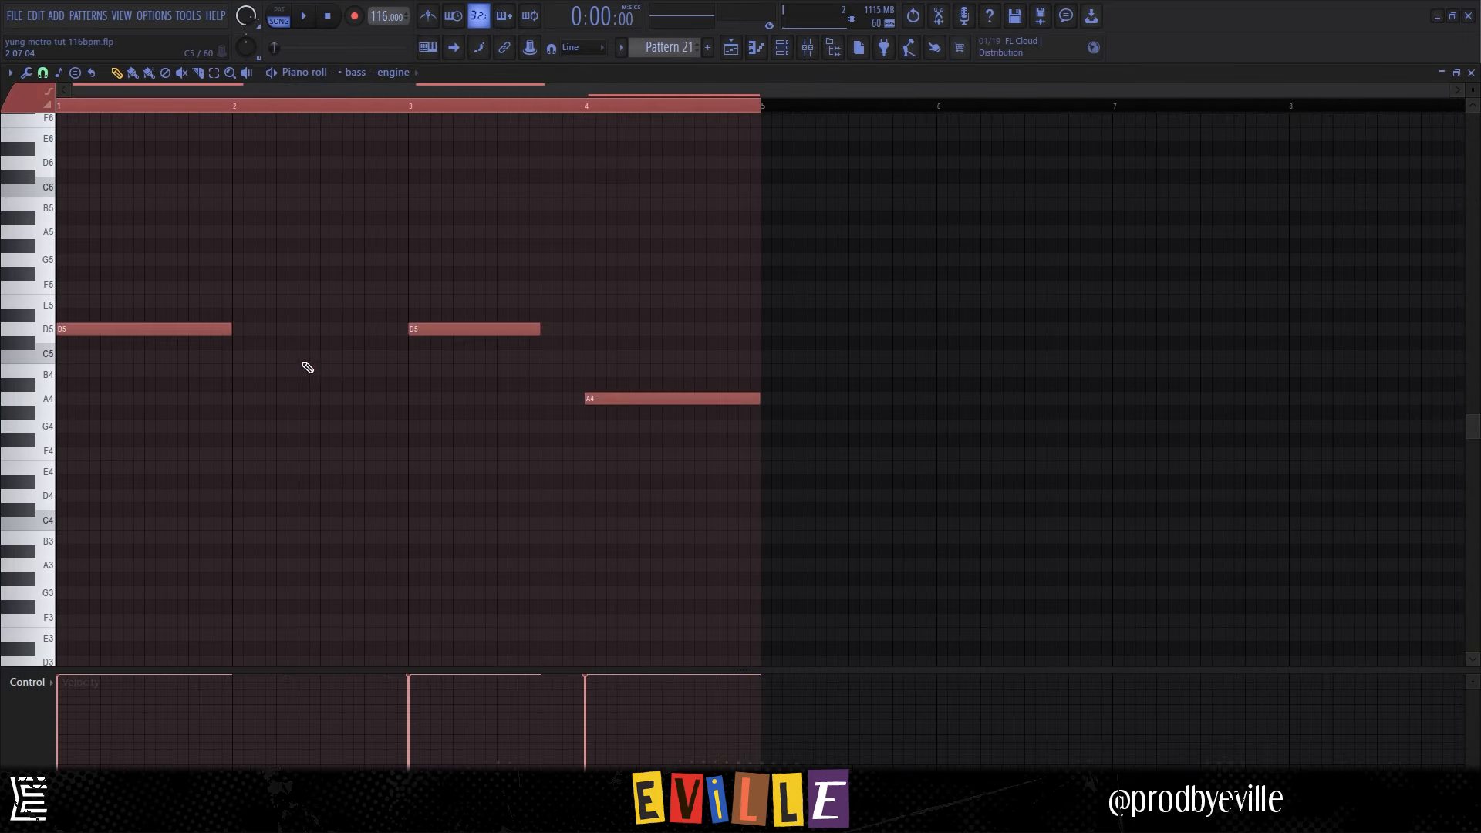
# Play the arrangement from the playlist and move down to the drum patterns entering at bar 9
pyautogui.click(302, 15)
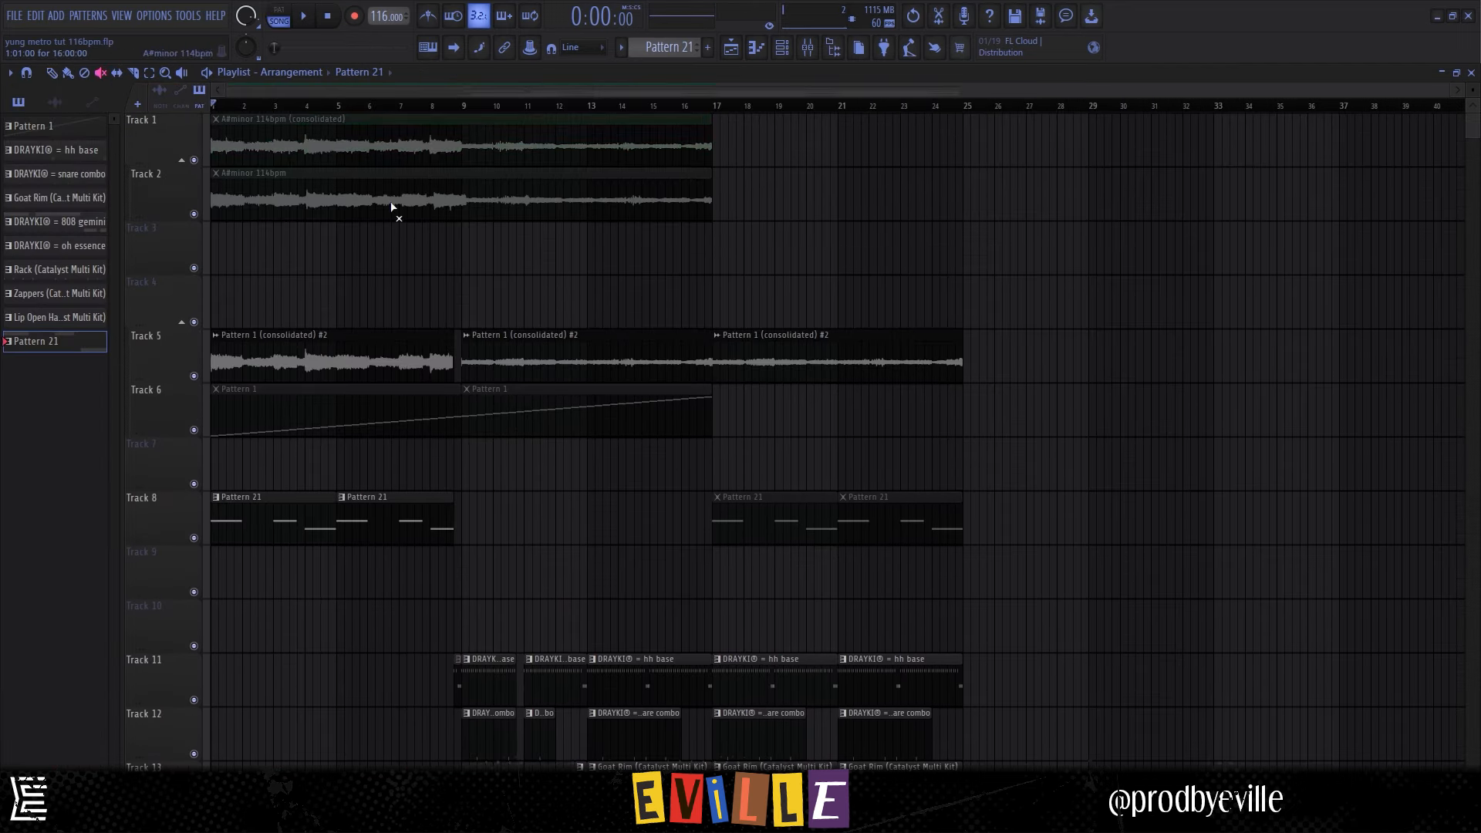
pyautogui.click(301, 15)
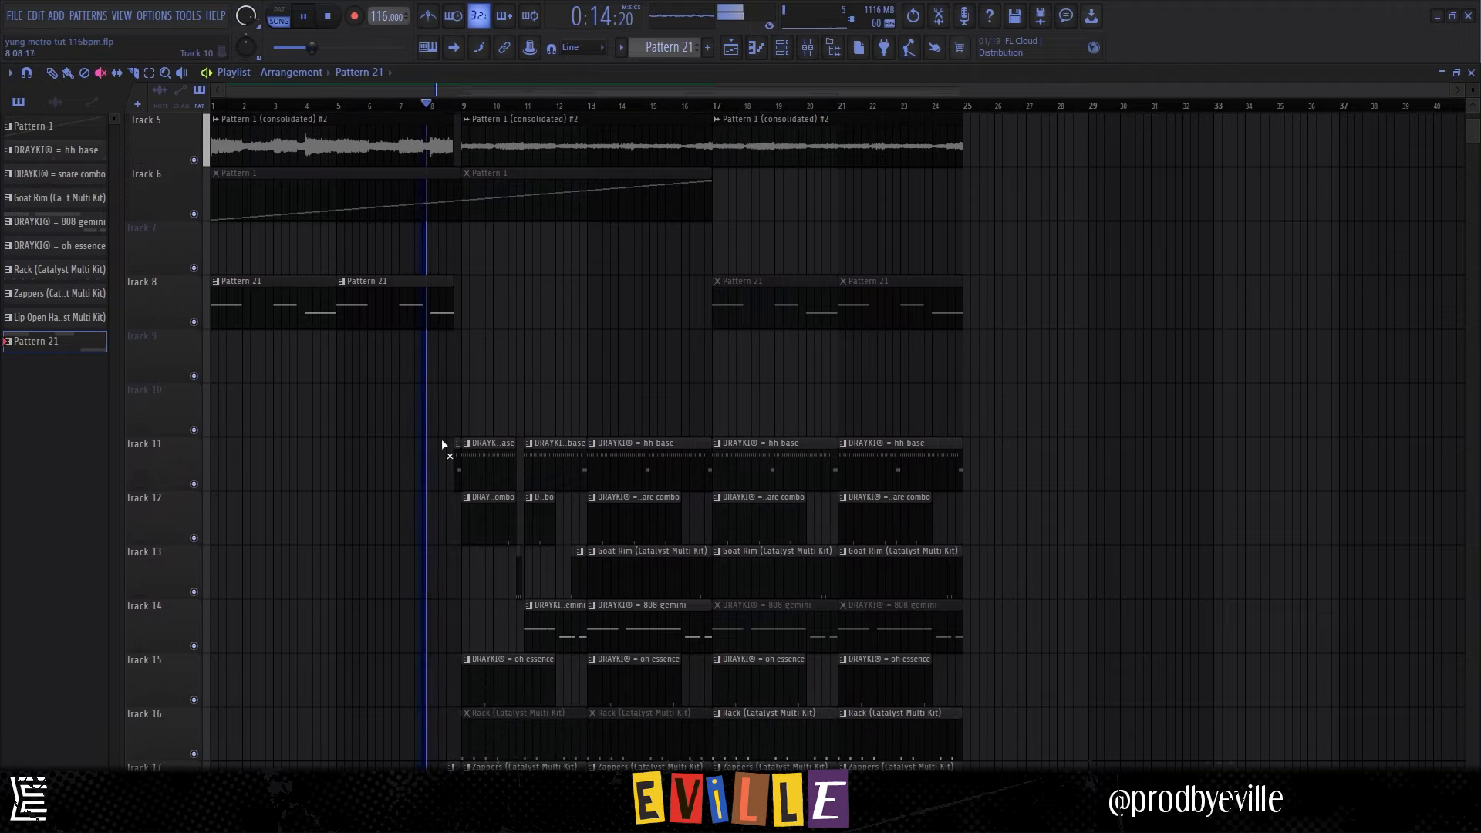
pyautogui.scroll(-3)
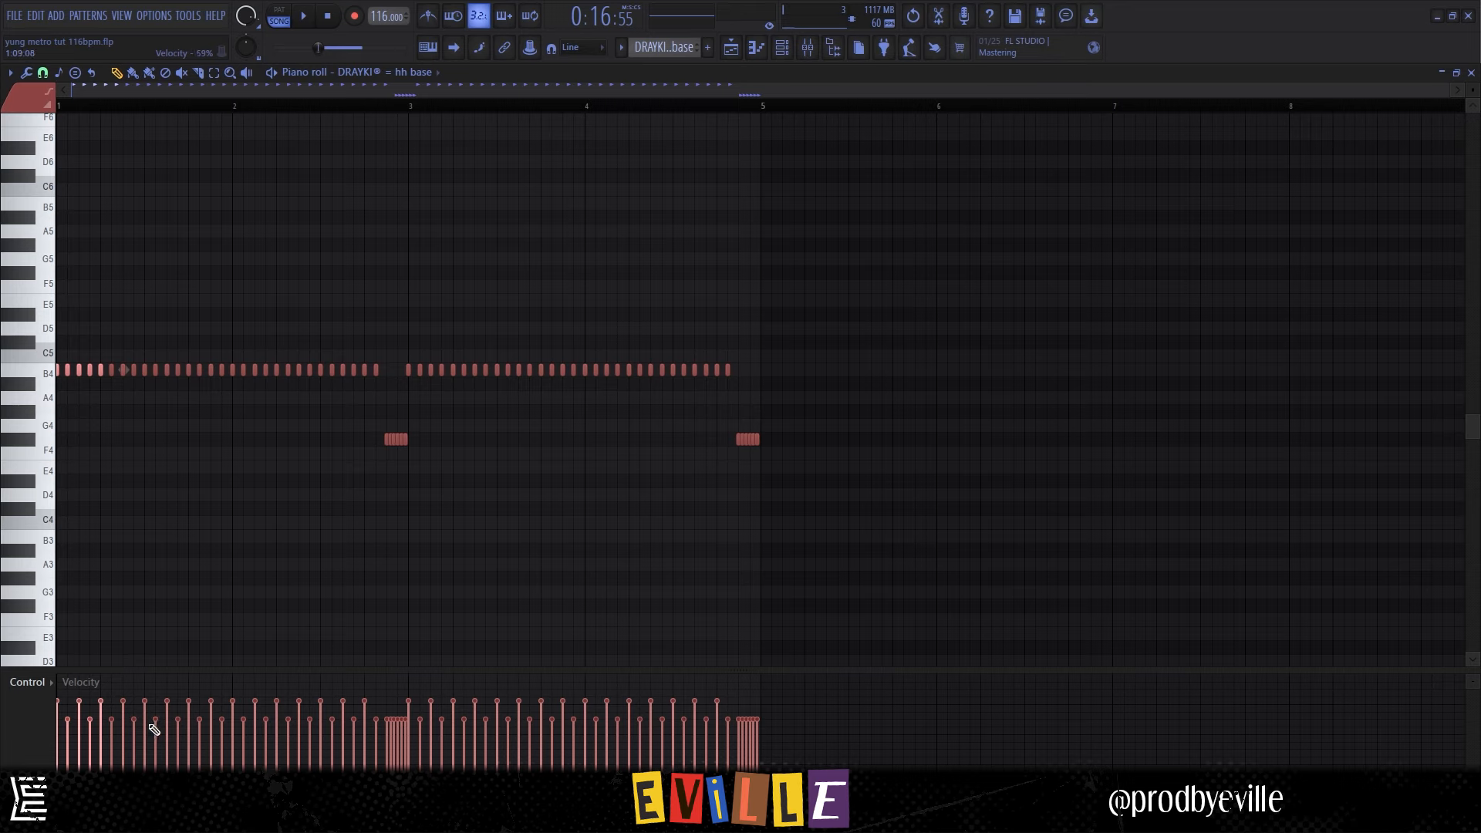
# Vary the hh base hi-hat velocities and switch between pattern and song playback
pyautogui.moveTo(375, 106); pyautogui.dragTo(557, 107)
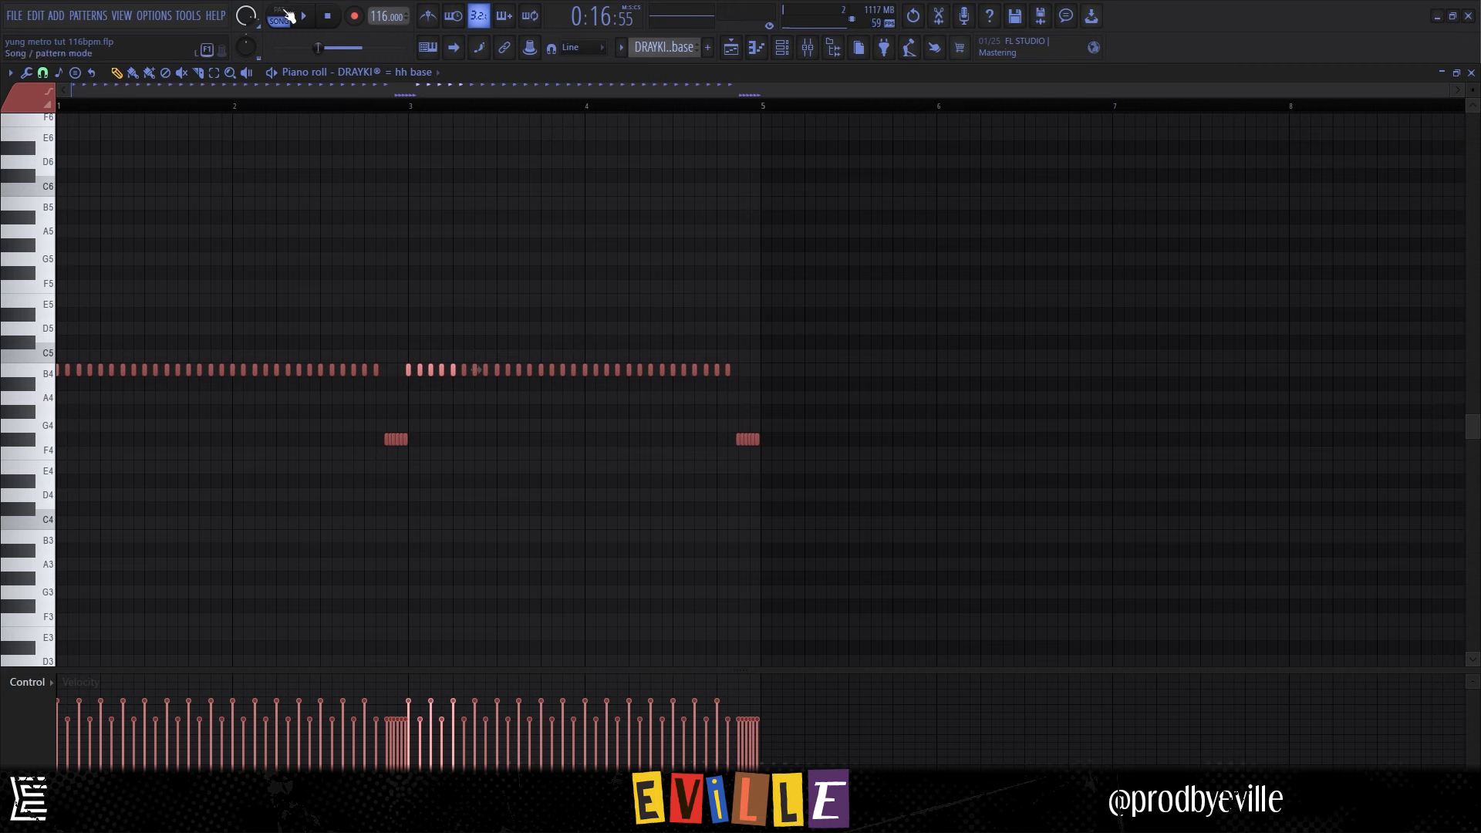
pyautogui.click(277, 11)
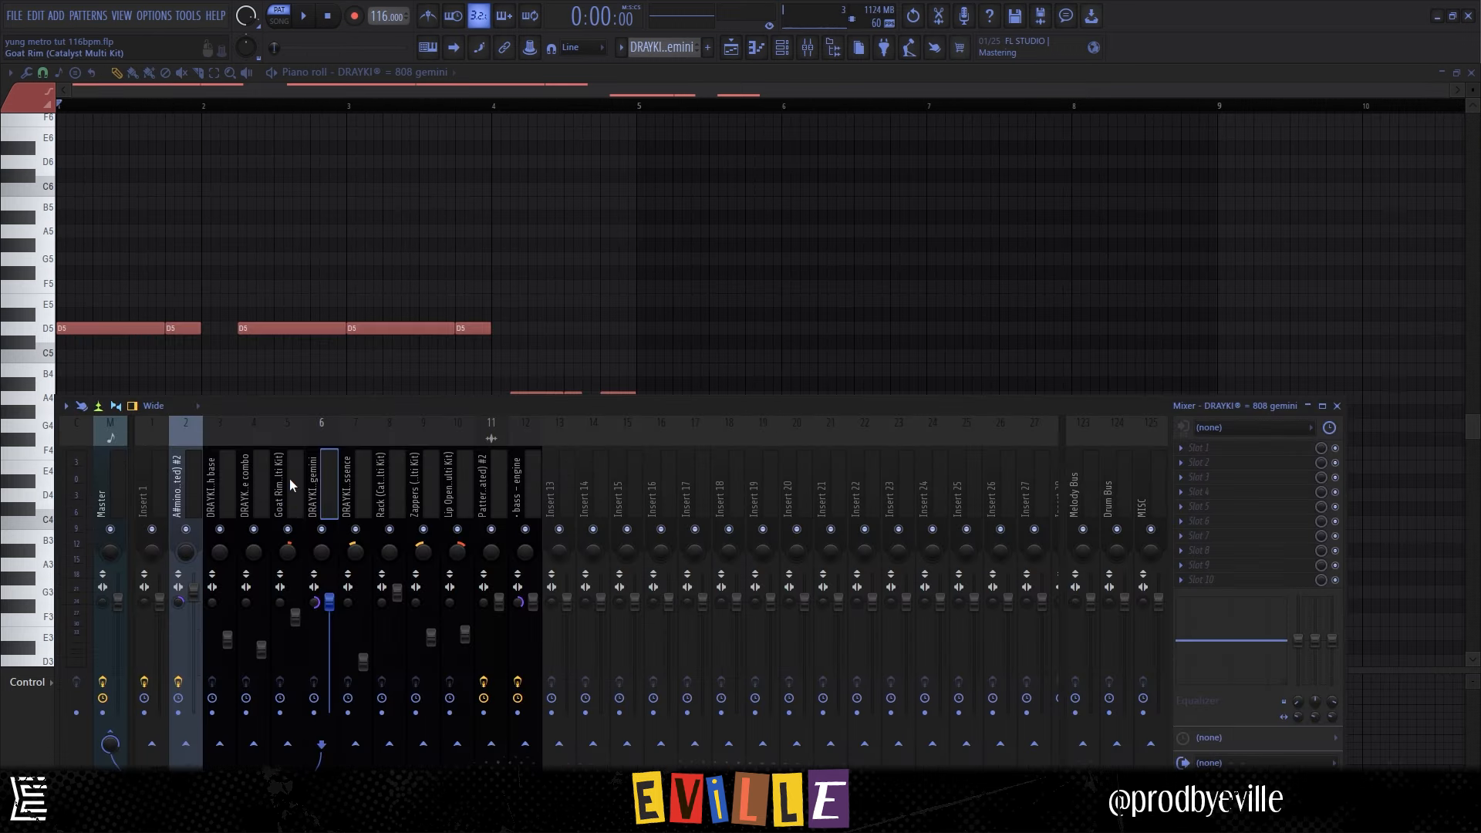
# Pan the Goat Rim mixer channel 12% right and return to the playlist
pyautogui.moveTo(288, 552); pyautogui.dragTo(290, 558)
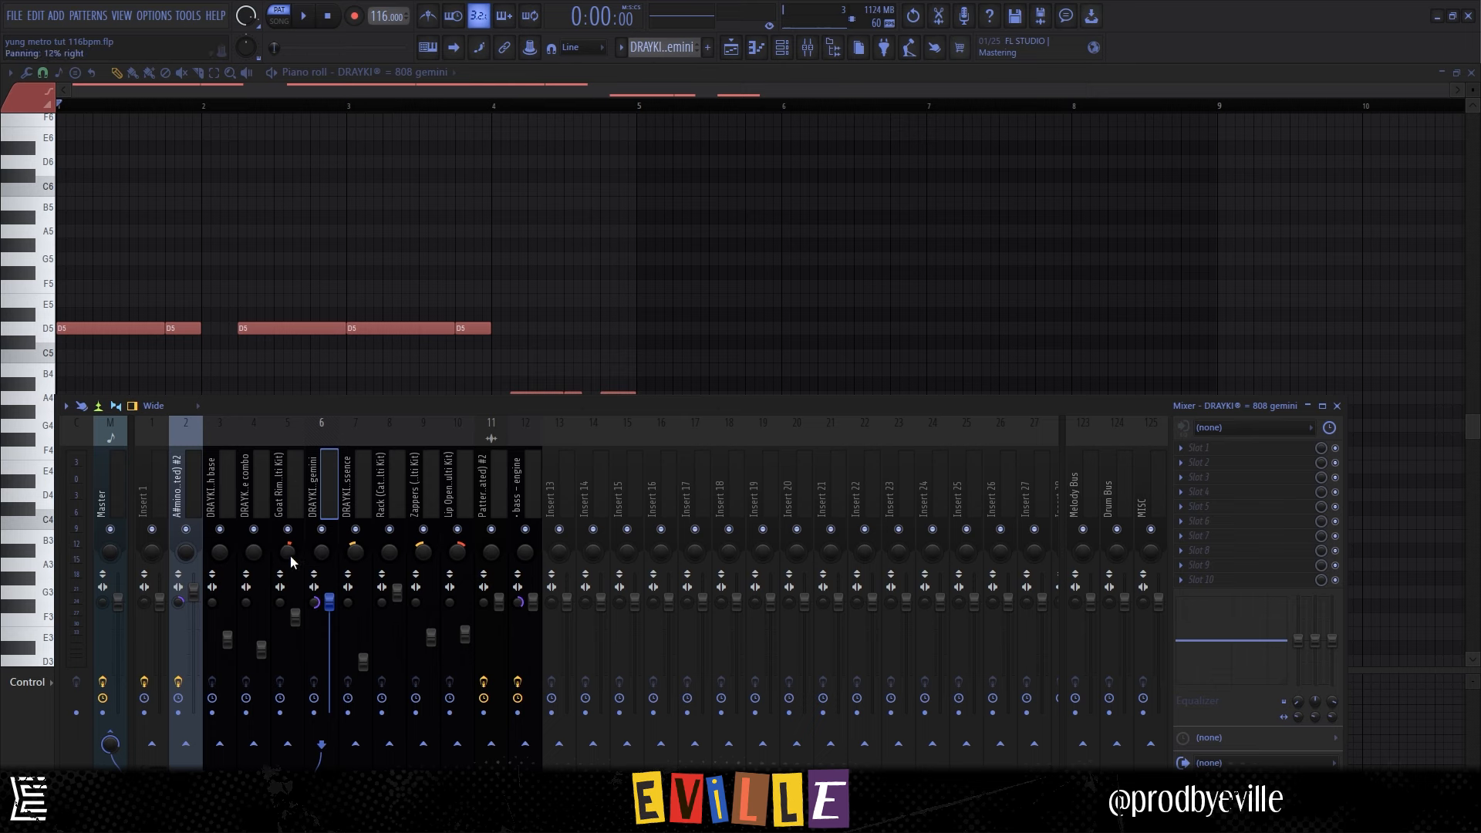
pyautogui.click(354, 485)
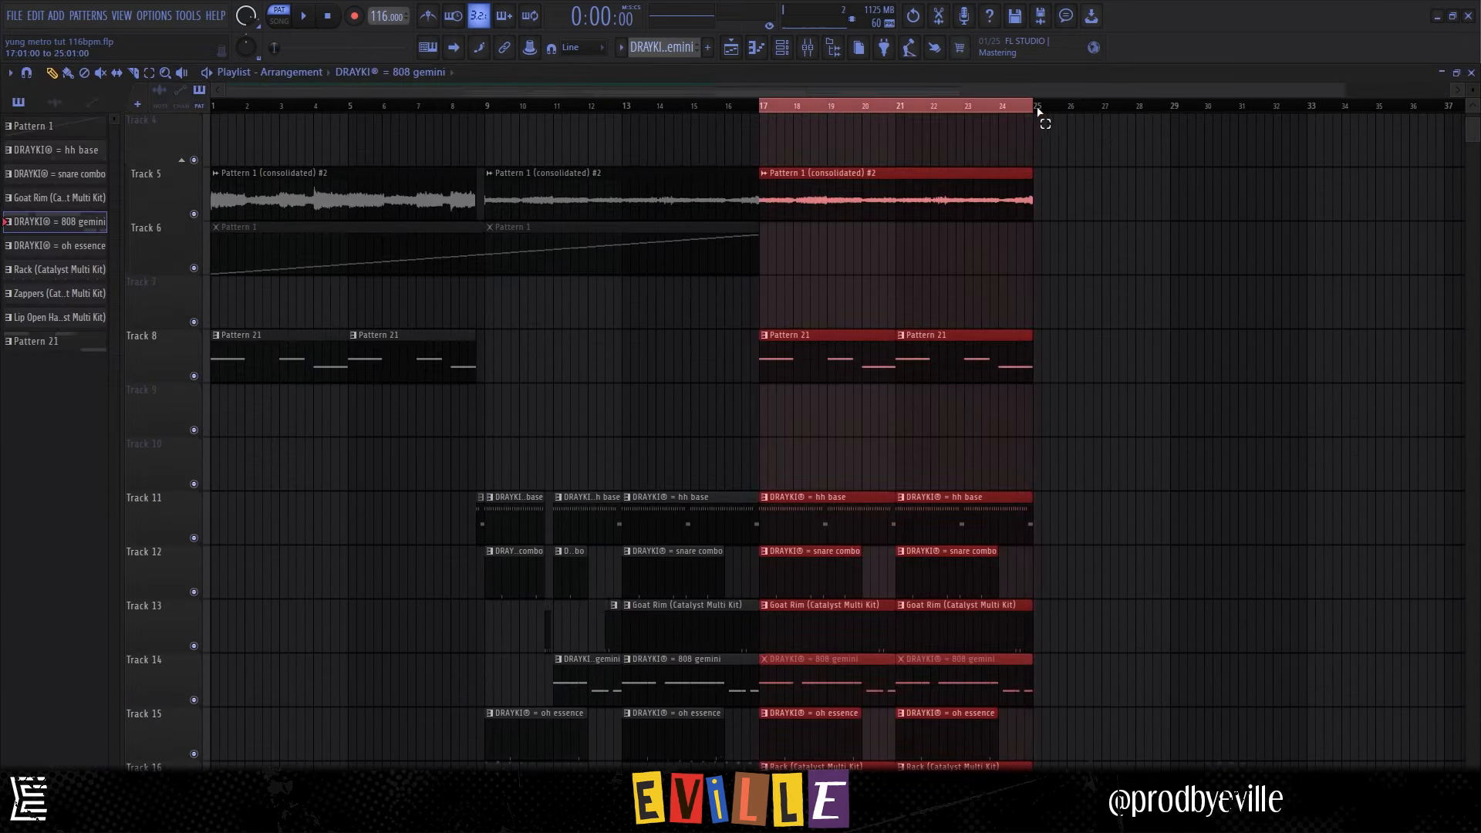
pyautogui.scroll(-3)
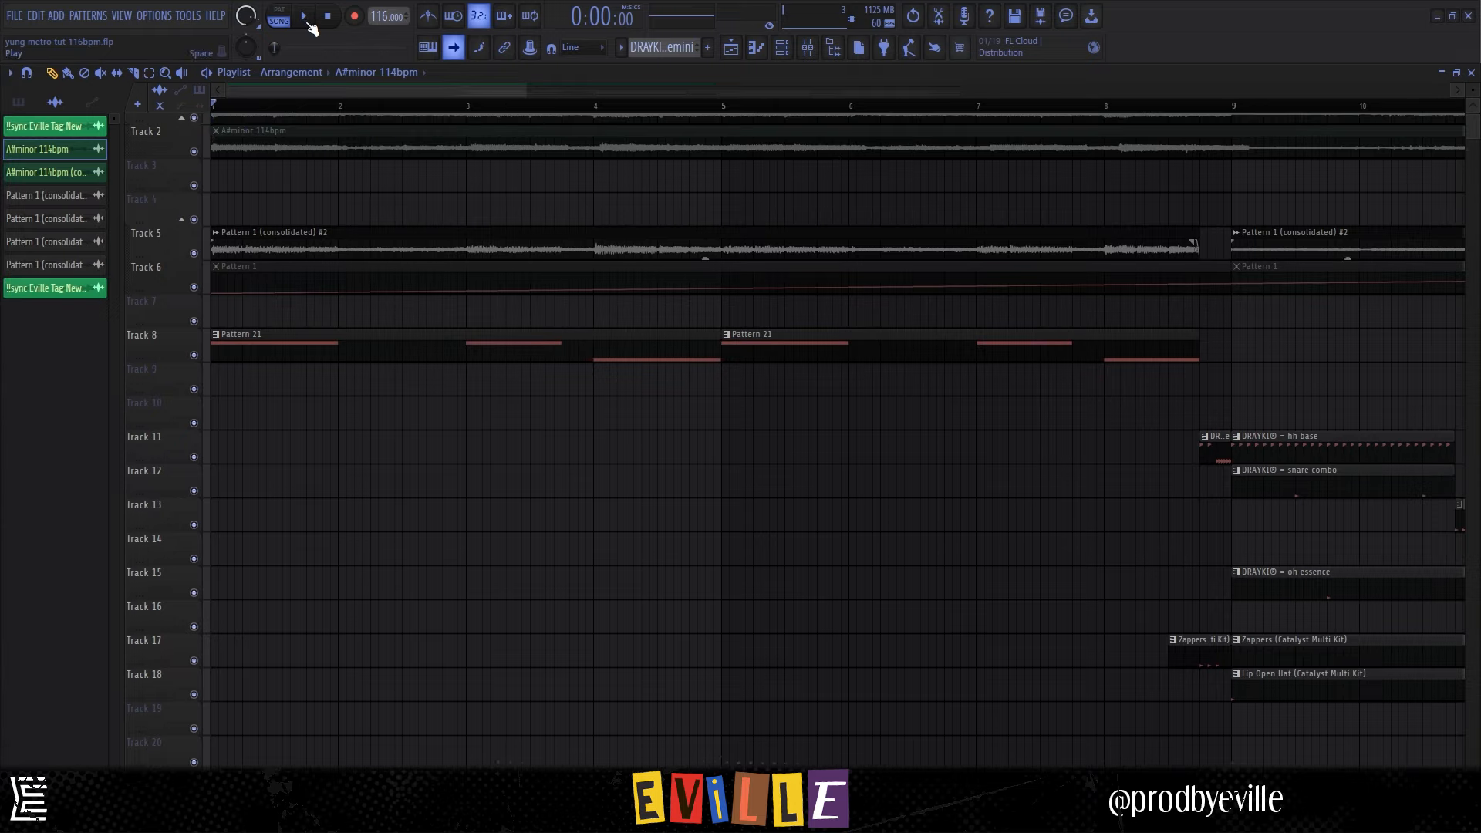
pyautogui.click(301, 15)
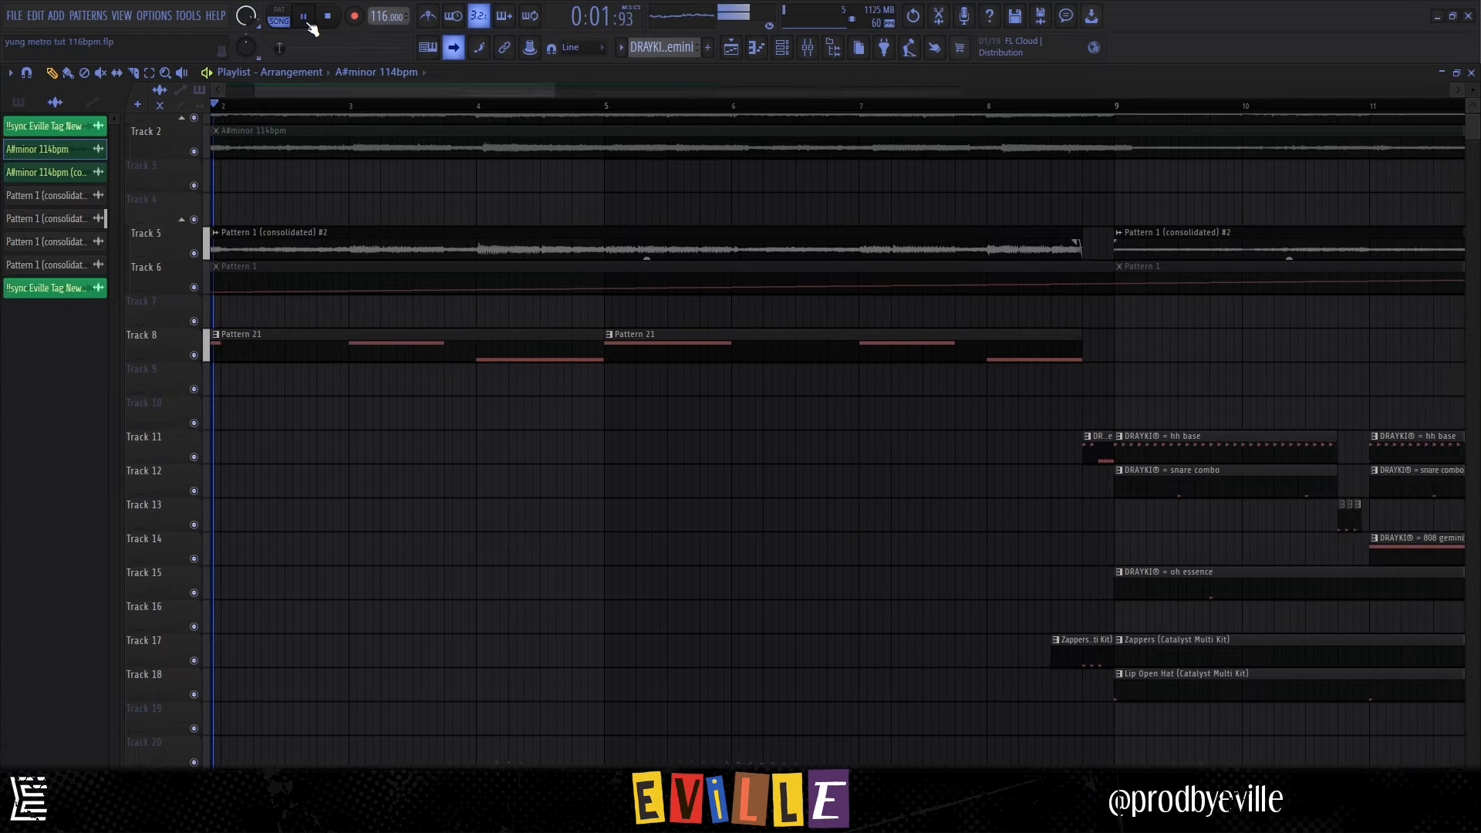